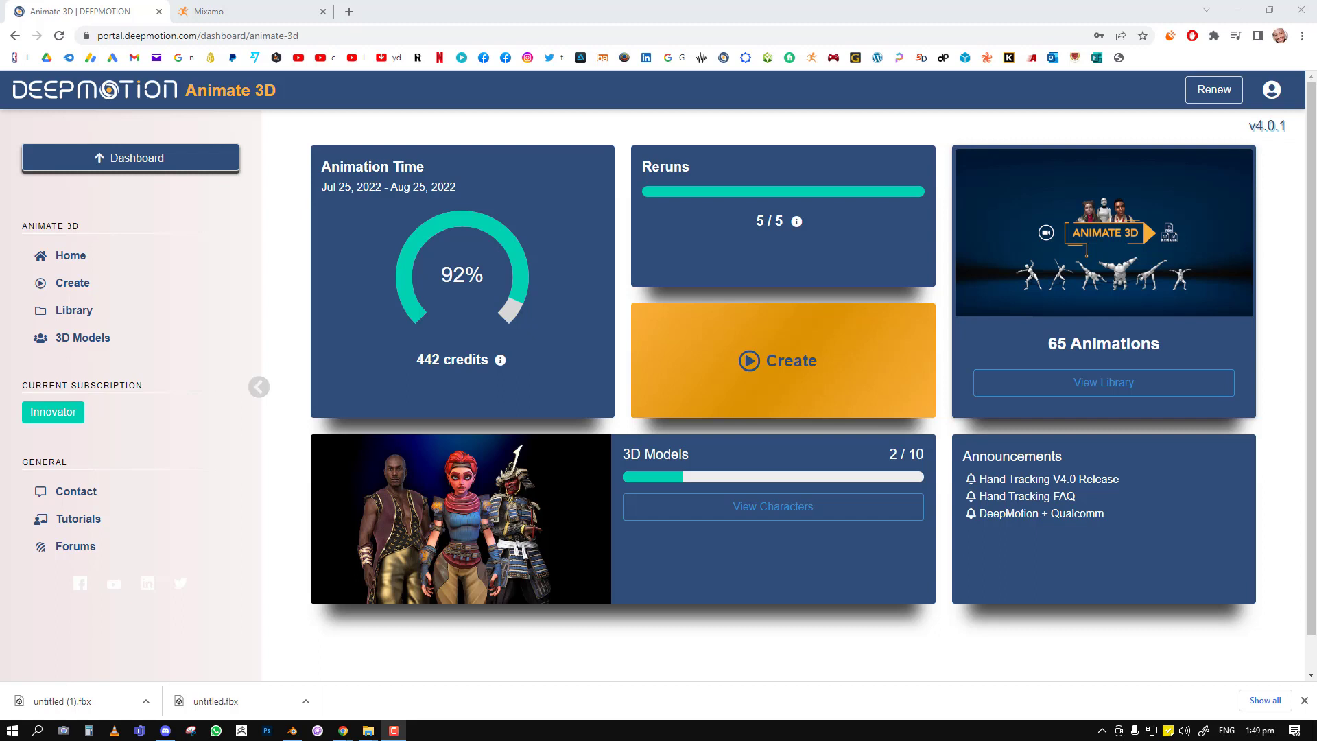
{"action": "mouse_move", "coordinate": [93, 157]}
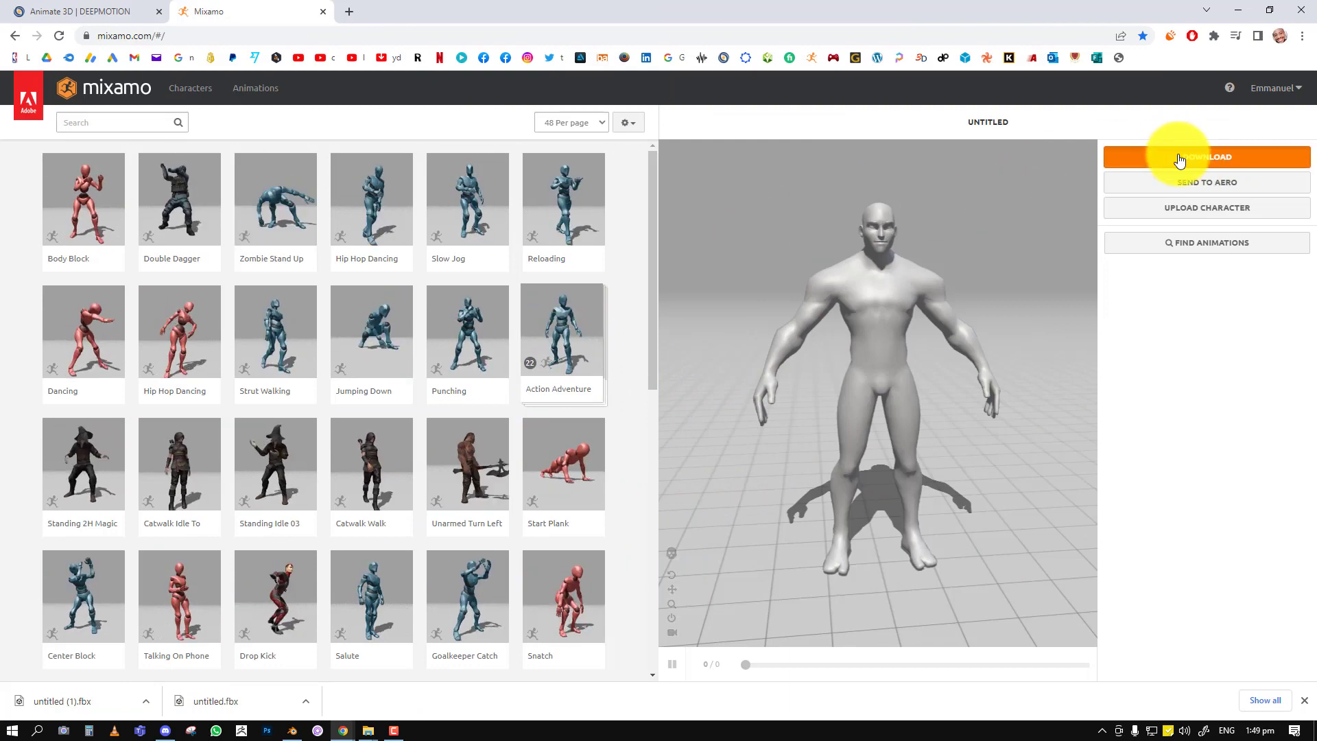
Choose FBX Binary format with T-pose in Mixamo's download settings and start the download.
{"action": "left_click", "coordinate": [1206, 156]}
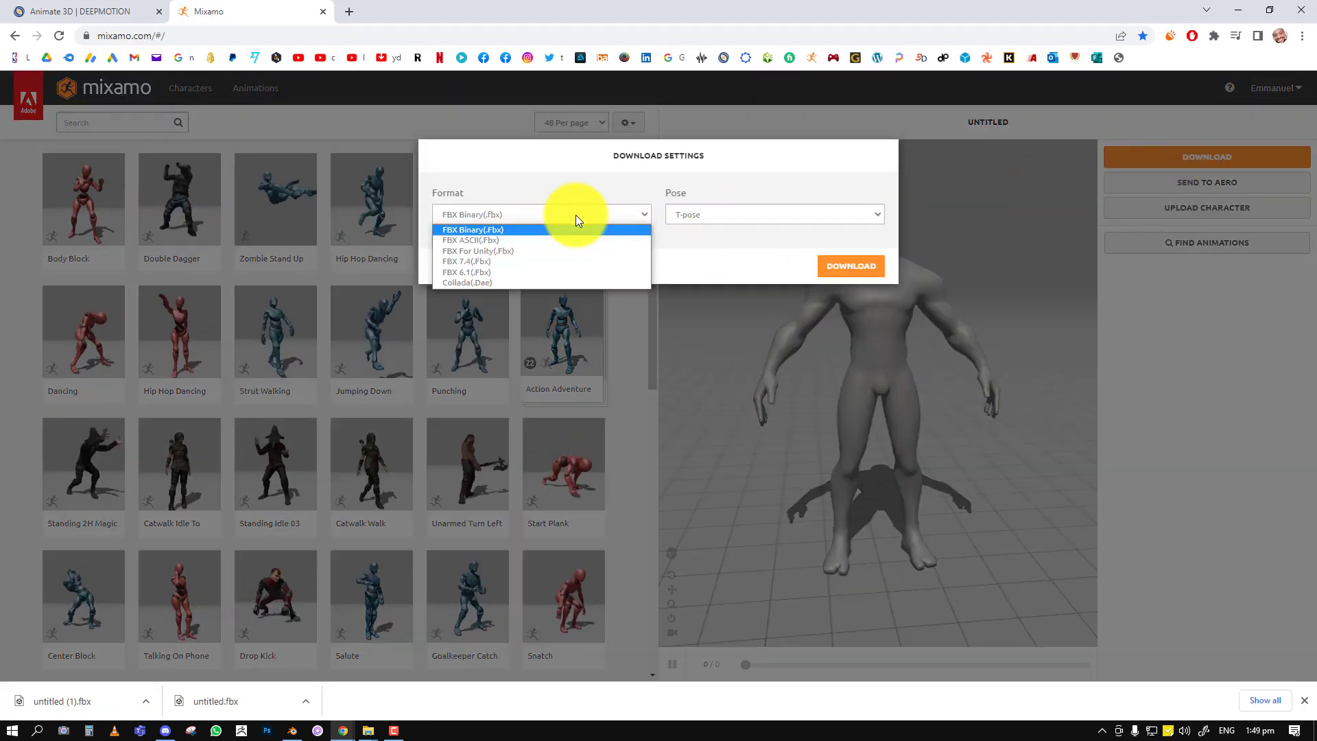
{"action": "left_click", "coordinate": [773, 213]}
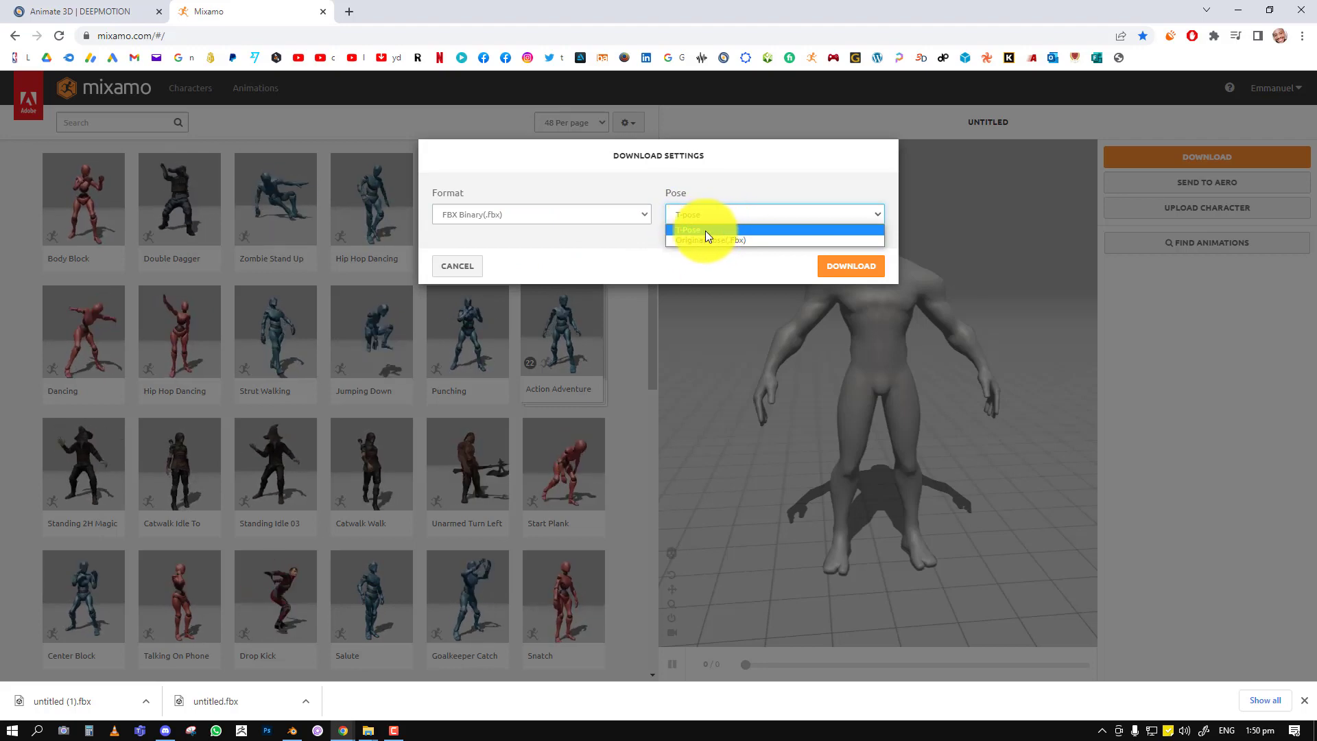
{"action": "left_click", "coordinate": [705, 231]}
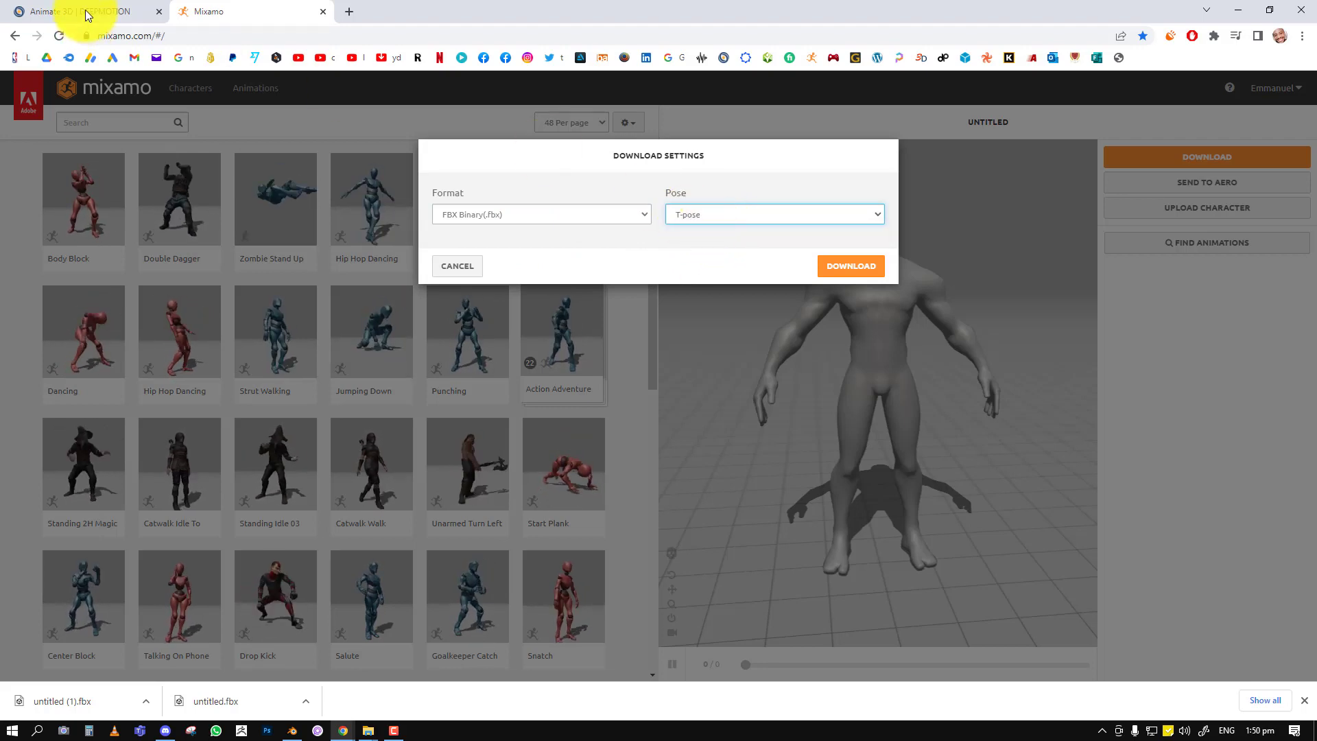
{"action": "left_click", "coordinate": [76, 11]}
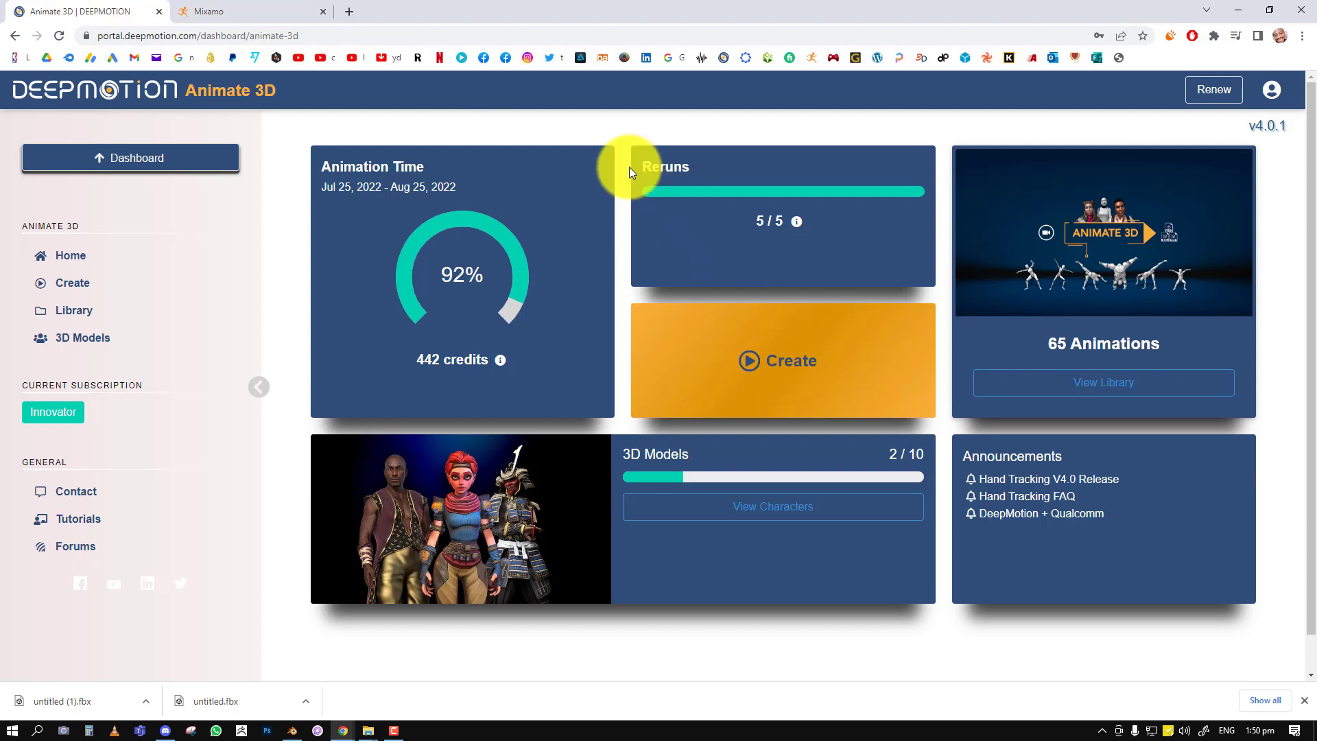
{"action": "mouse_move", "coordinate": [272, 263]}
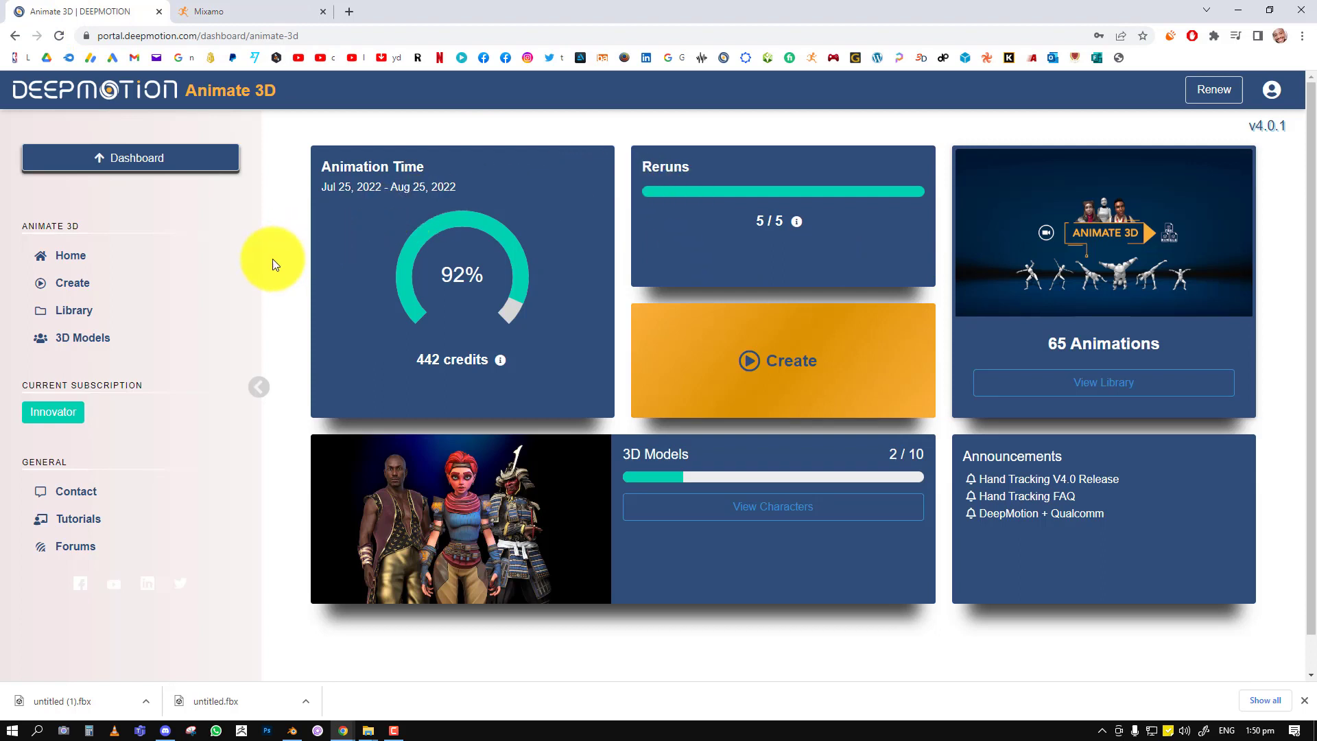
{"action": "mouse_move", "coordinate": [224, 176]}
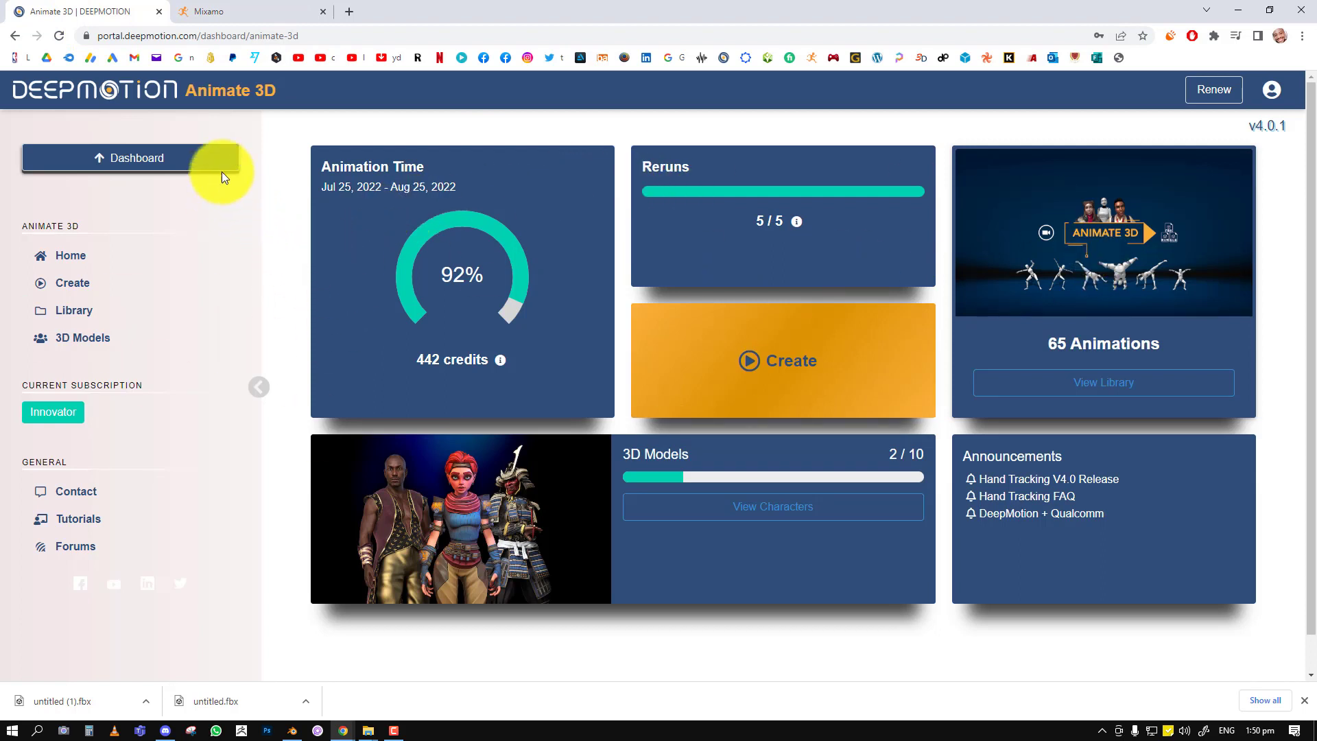
{"action": "mouse_move", "coordinate": [282, 18]}
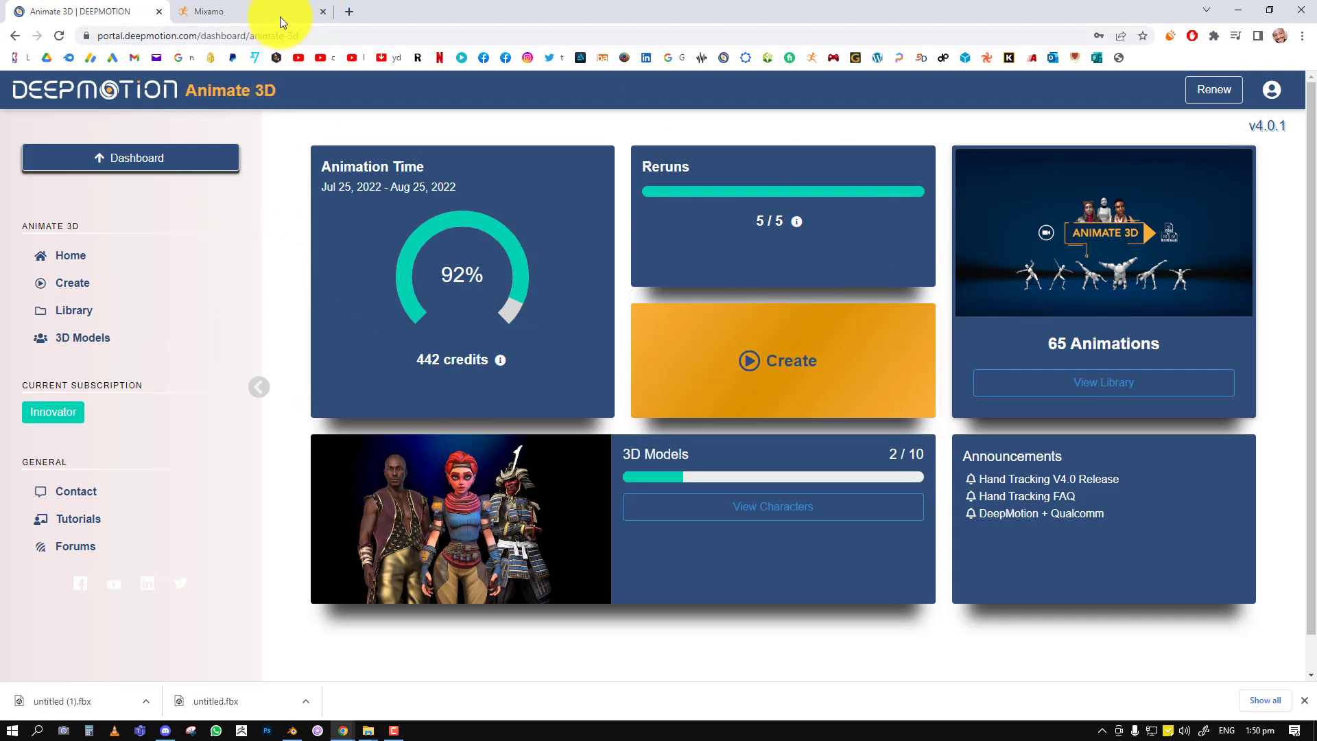
{"action": "left_click", "coordinate": [210, 11]}
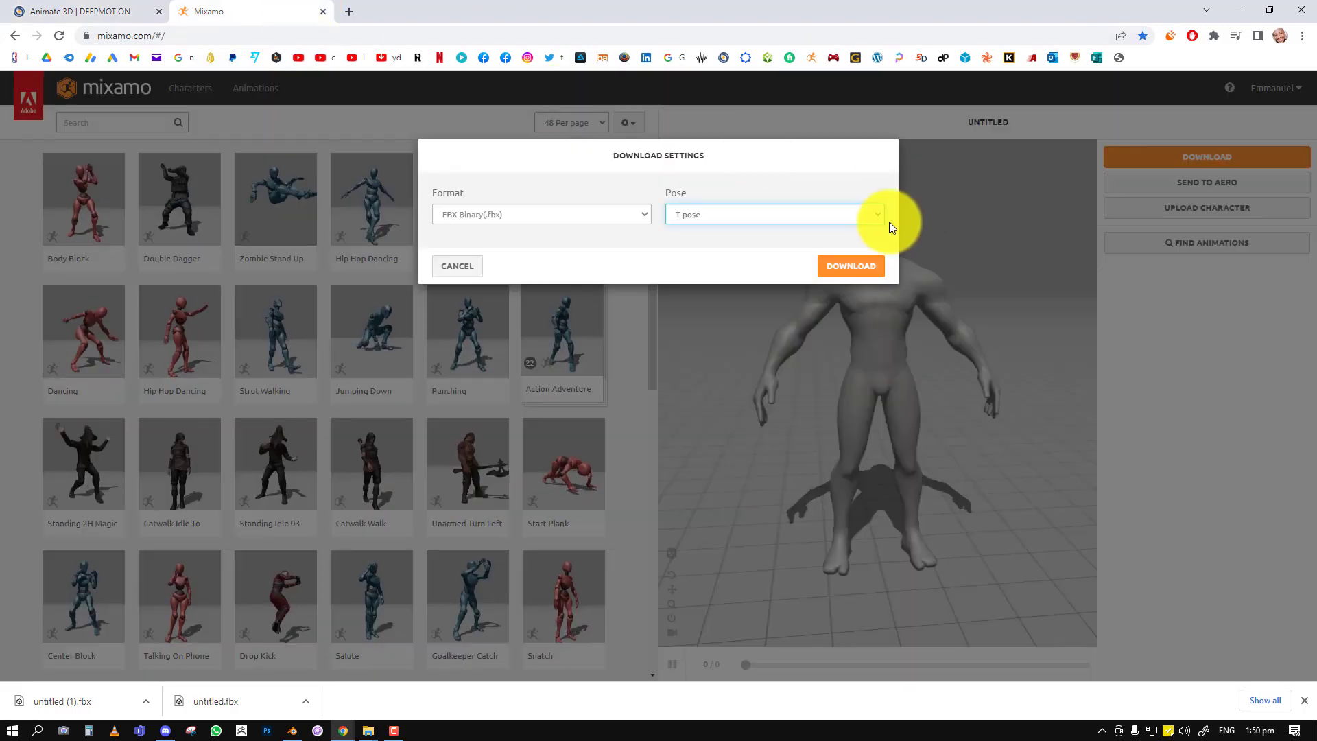
{"action": "left_click", "coordinate": [849, 265]}
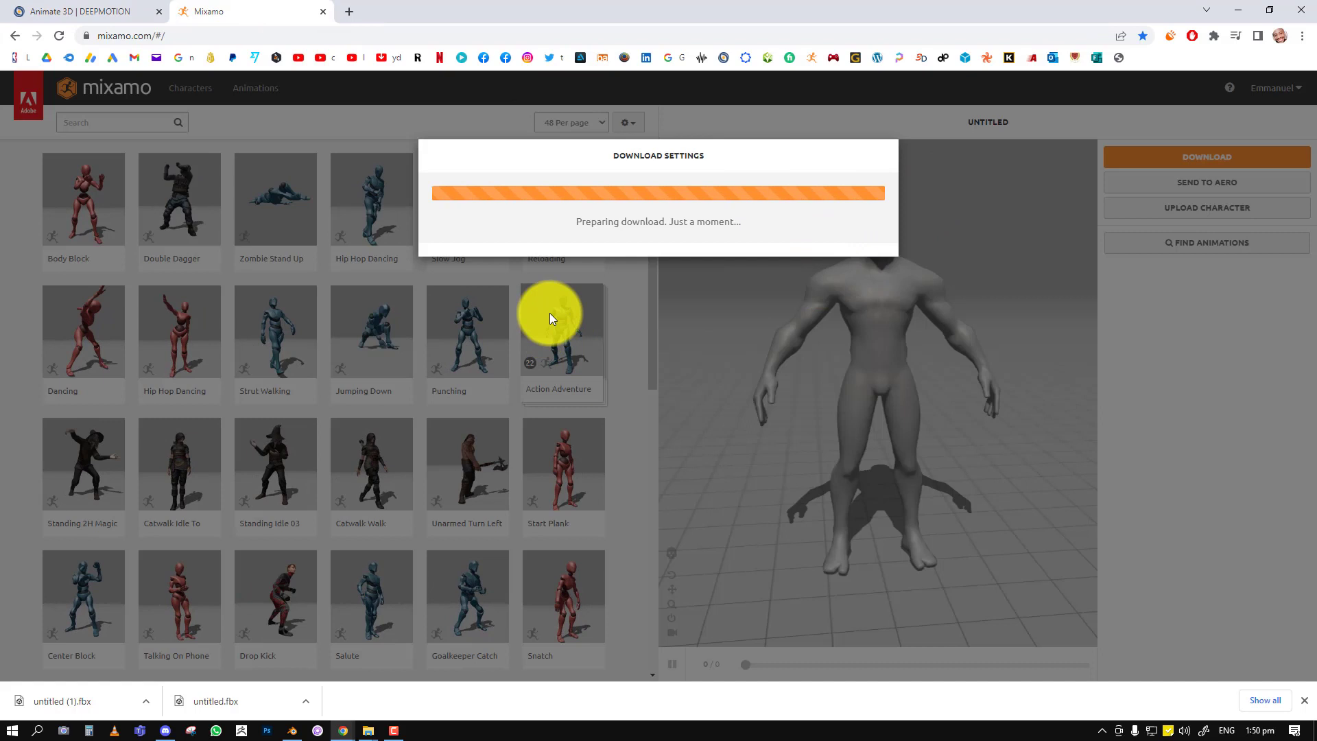
Go to DeepMotion's 3D Models page, dismiss the network error, and open the Upload tab.
{"action": "left_click", "coordinate": [82, 11]}
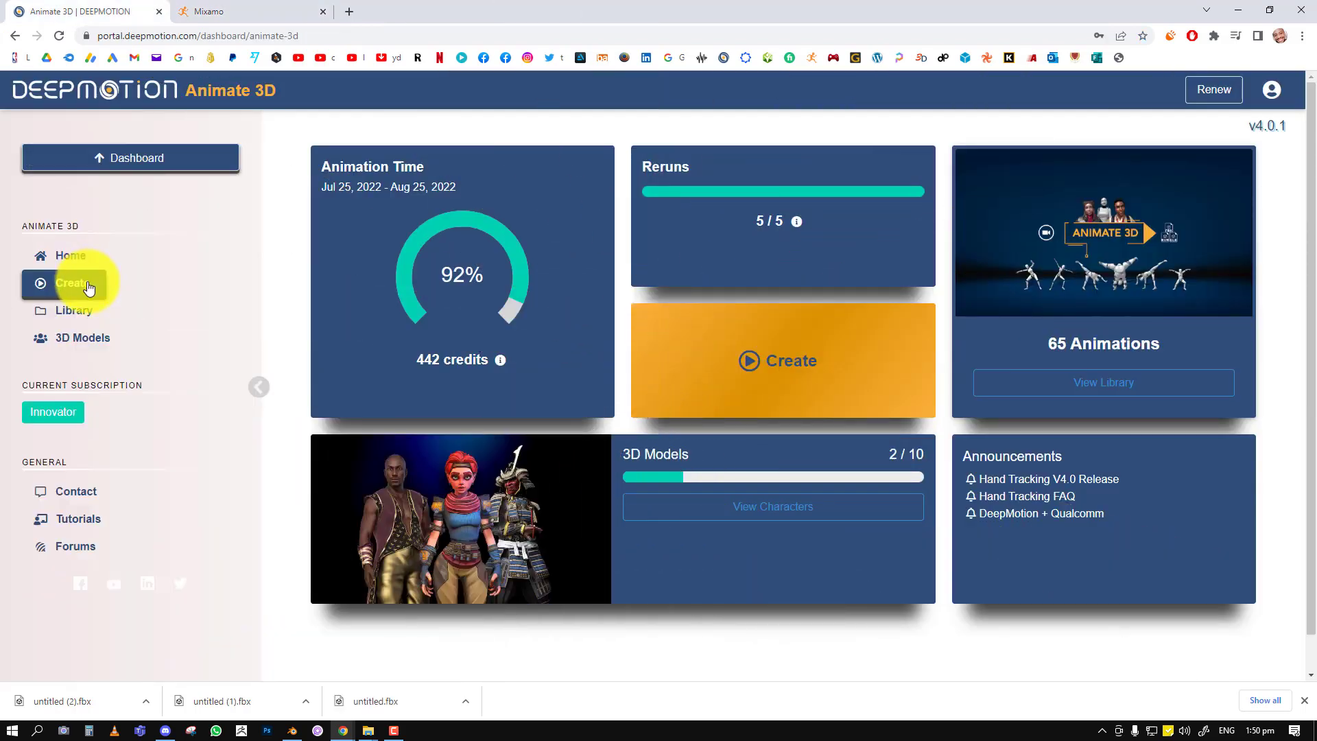
{"action": "left_click", "coordinate": [83, 337]}
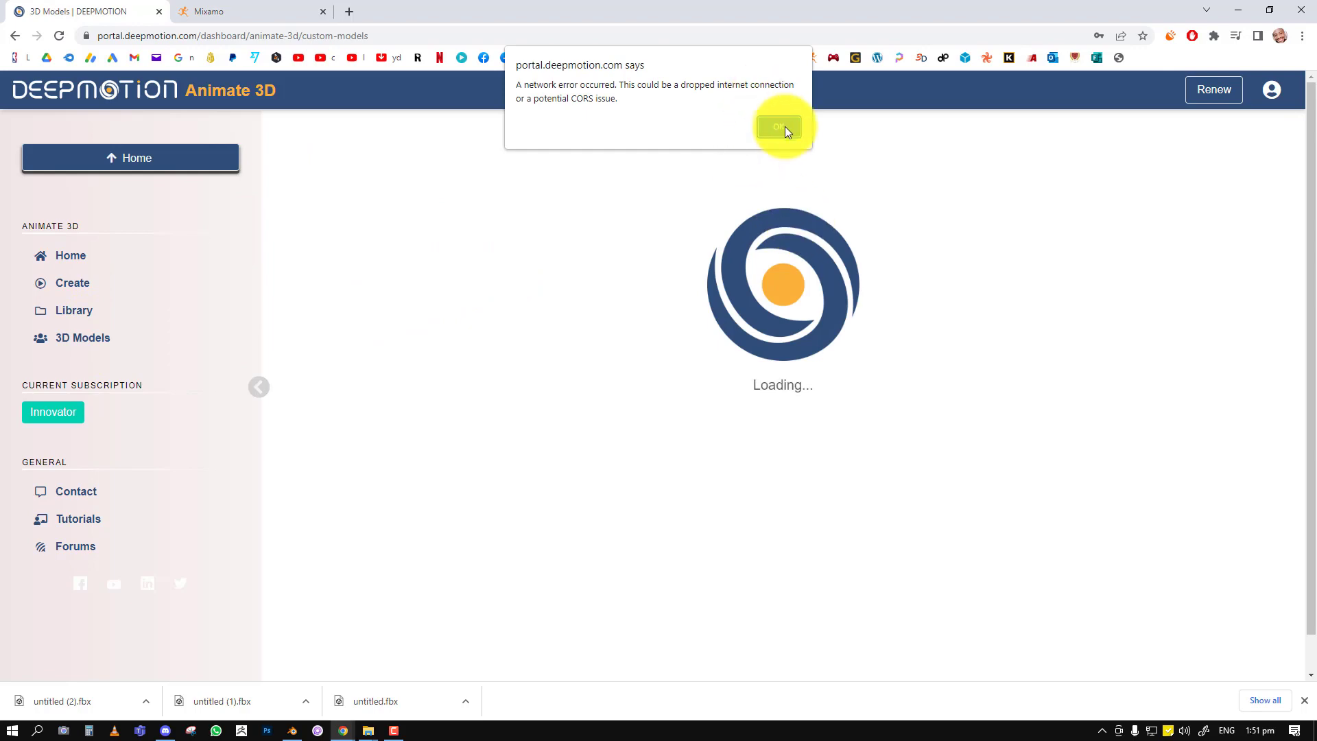
{"action": "left_click", "coordinate": [777, 127]}
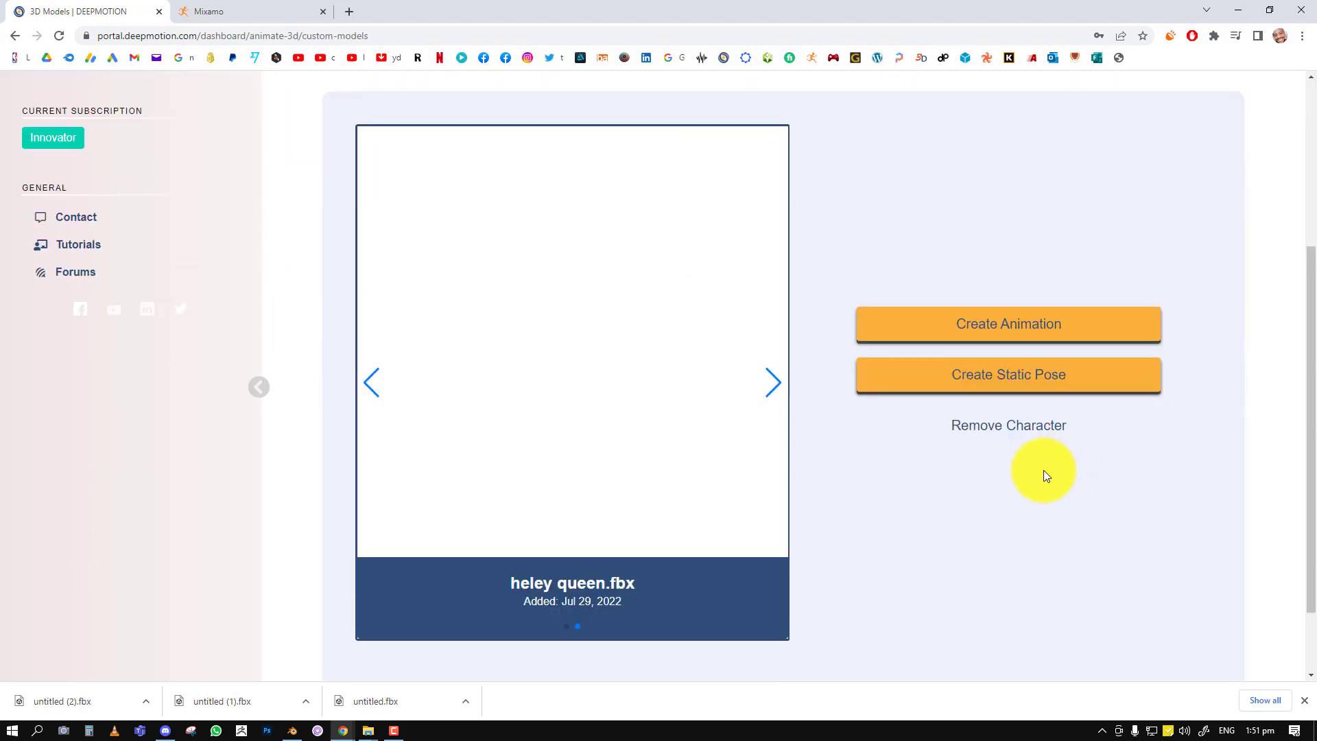
{"action": "left_click", "coordinate": [844, 324]}
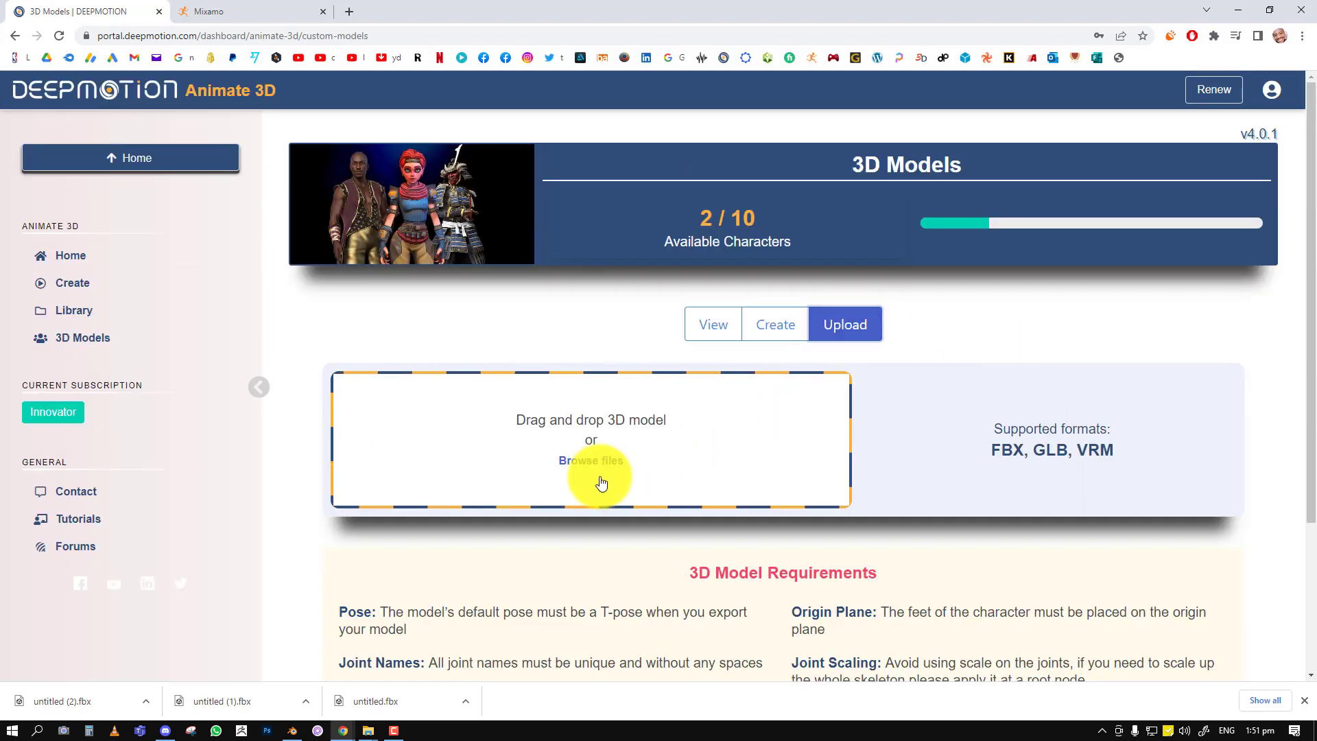
Upload untitled (2).fbx from Downloads as a custom character and acknowledge the success message.
{"action": "left_click", "coordinate": [590, 460]}
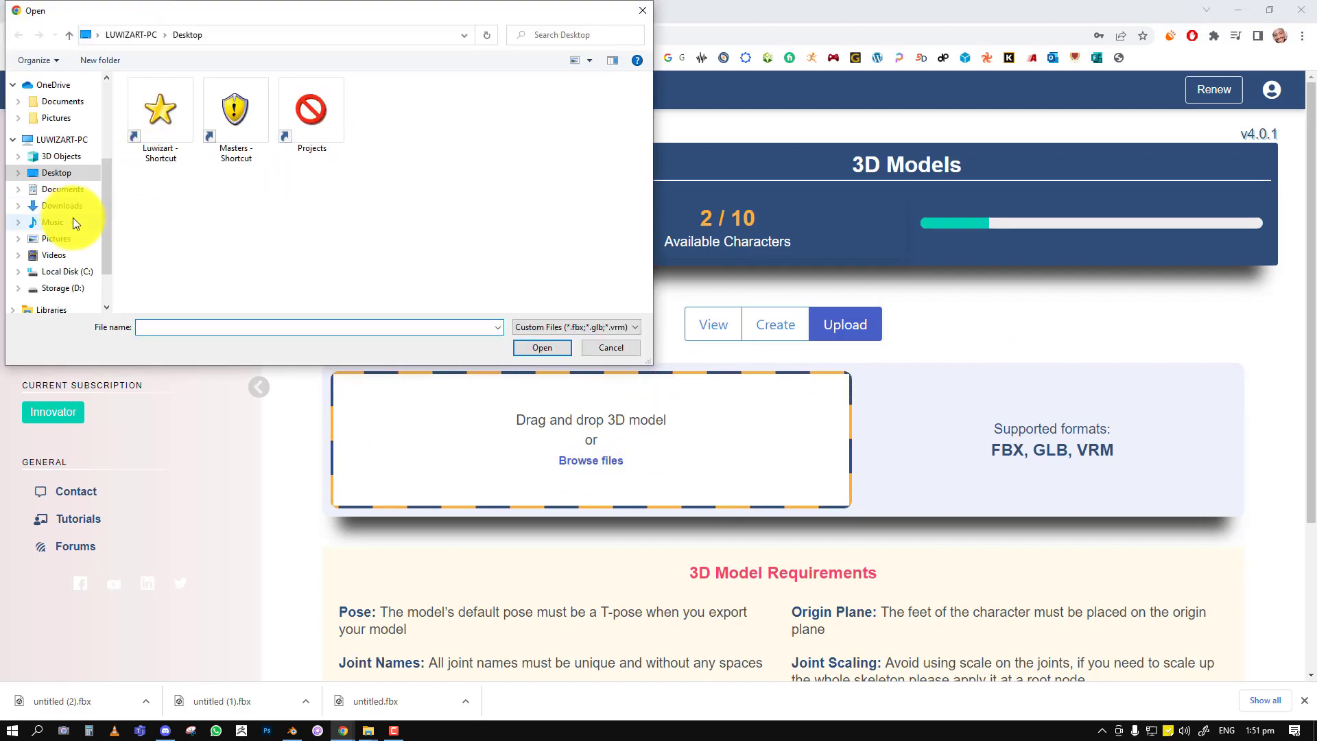
{"action": "left_click", "coordinate": [61, 205]}
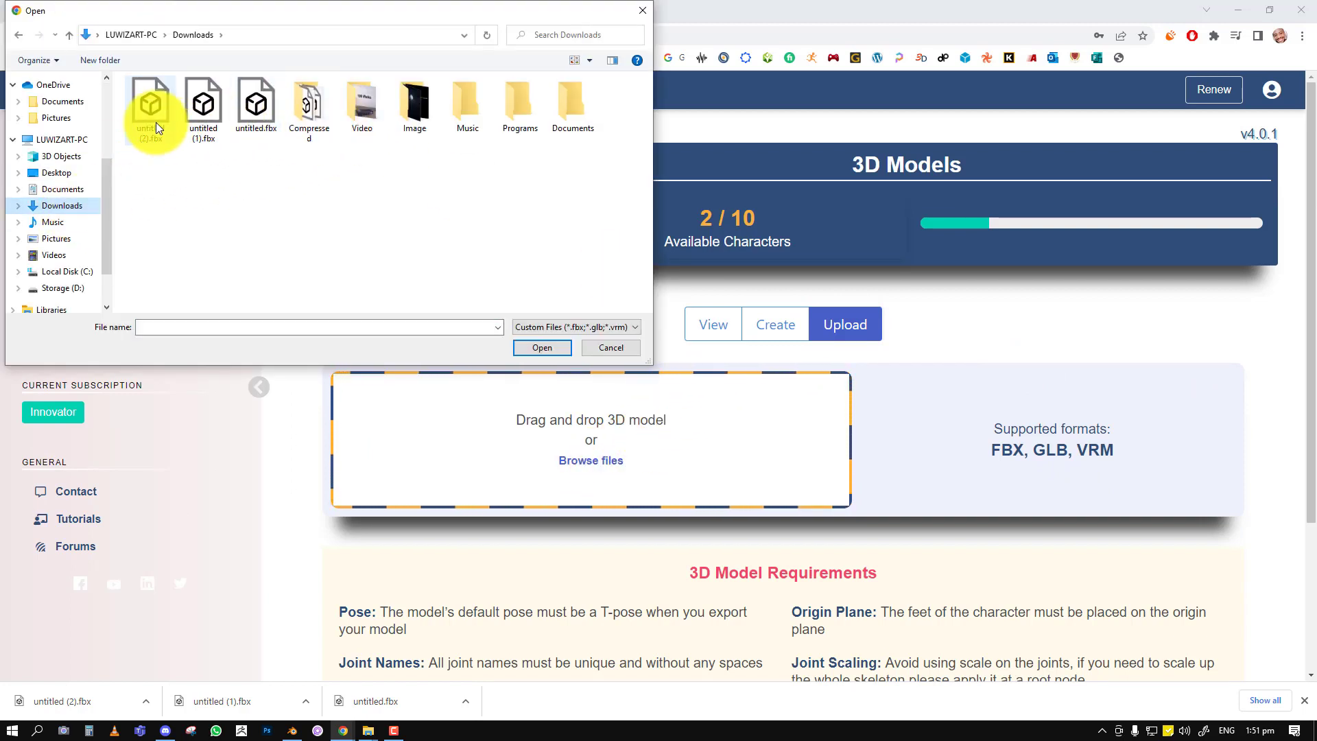
{"action": "left_click", "coordinate": [150, 100]}
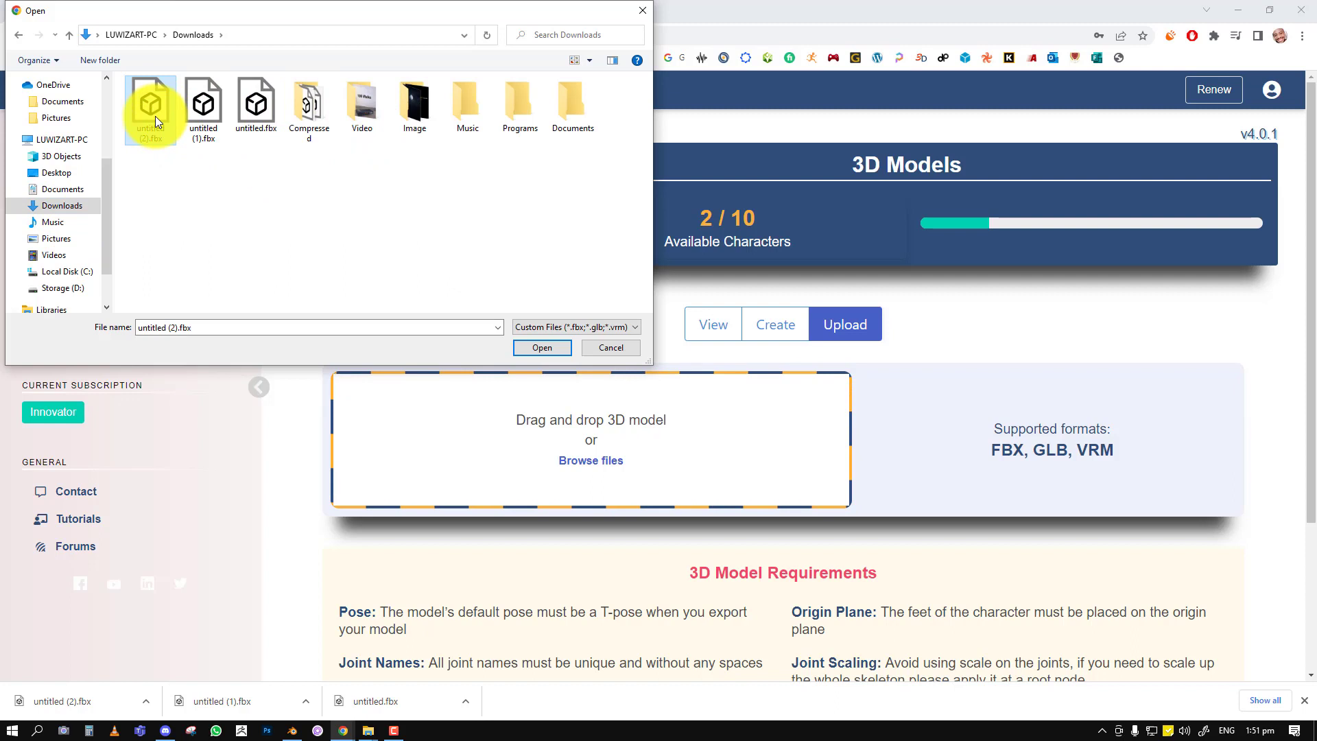
{"action": "left_click", "coordinate": [541, 347]}
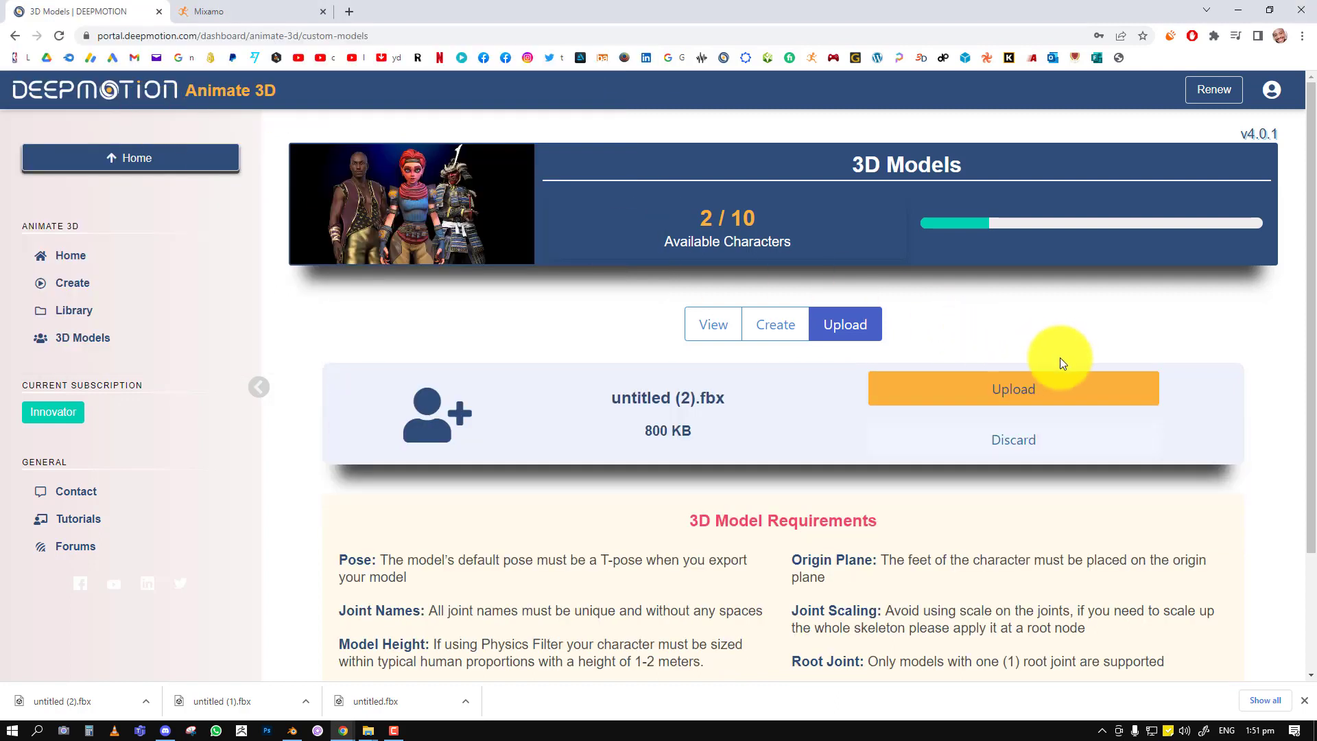
{"action": "mouse_move", "coordinate": [1122, 396]}
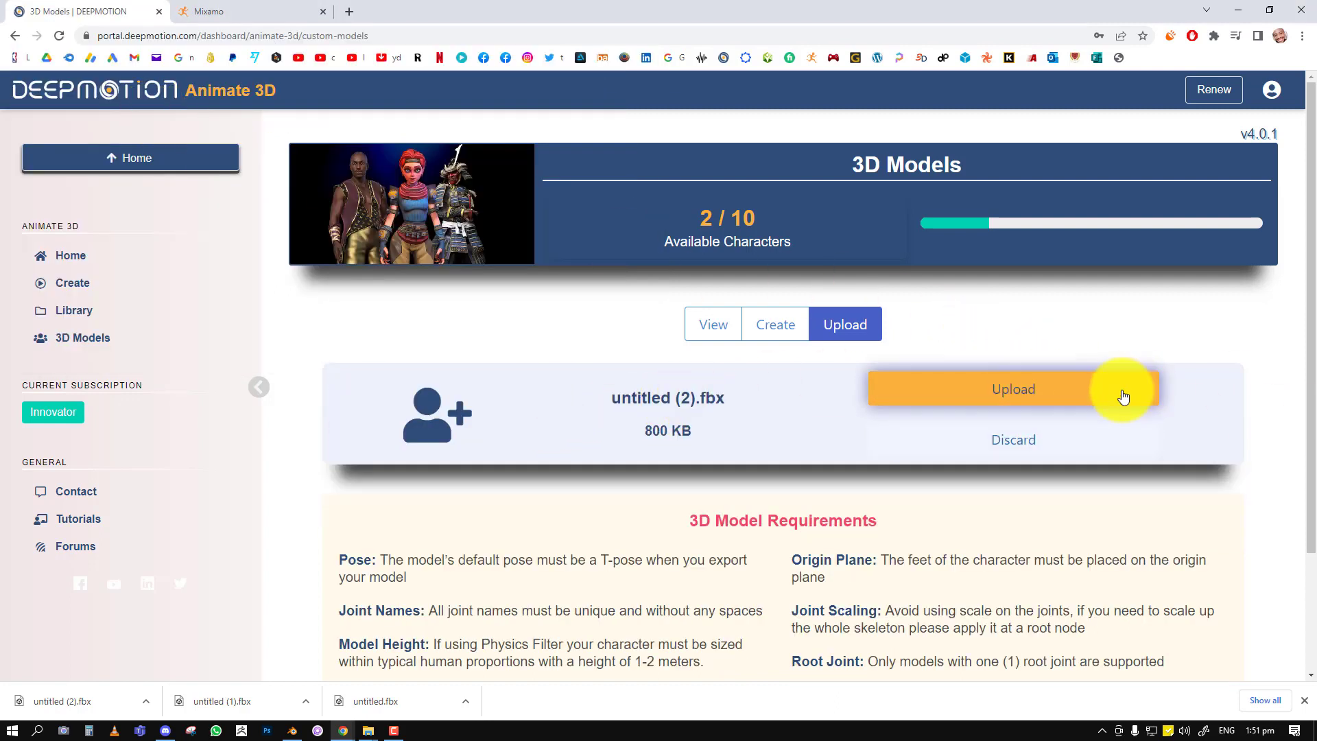
{"action": "left_click", "coordinate": [1013, 389]}
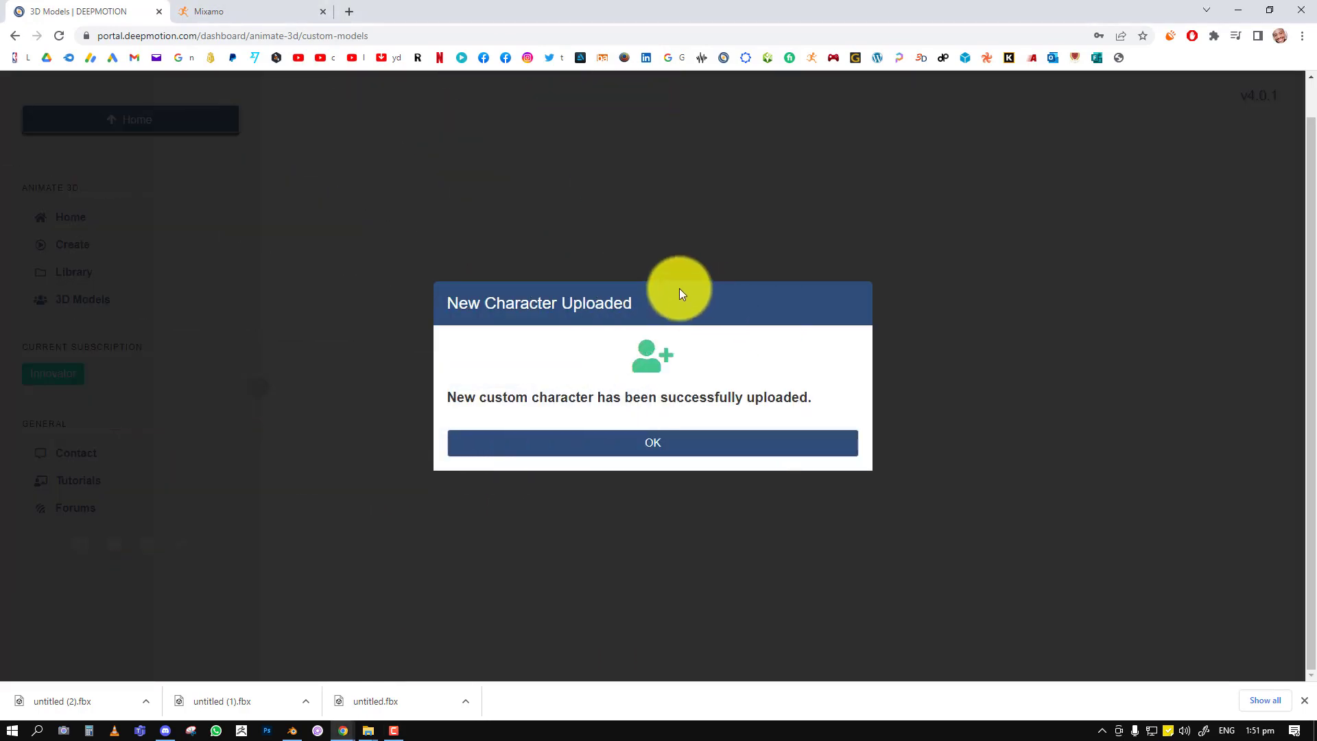
{"action": "mouse_move", "coordinate": [642, 416]}
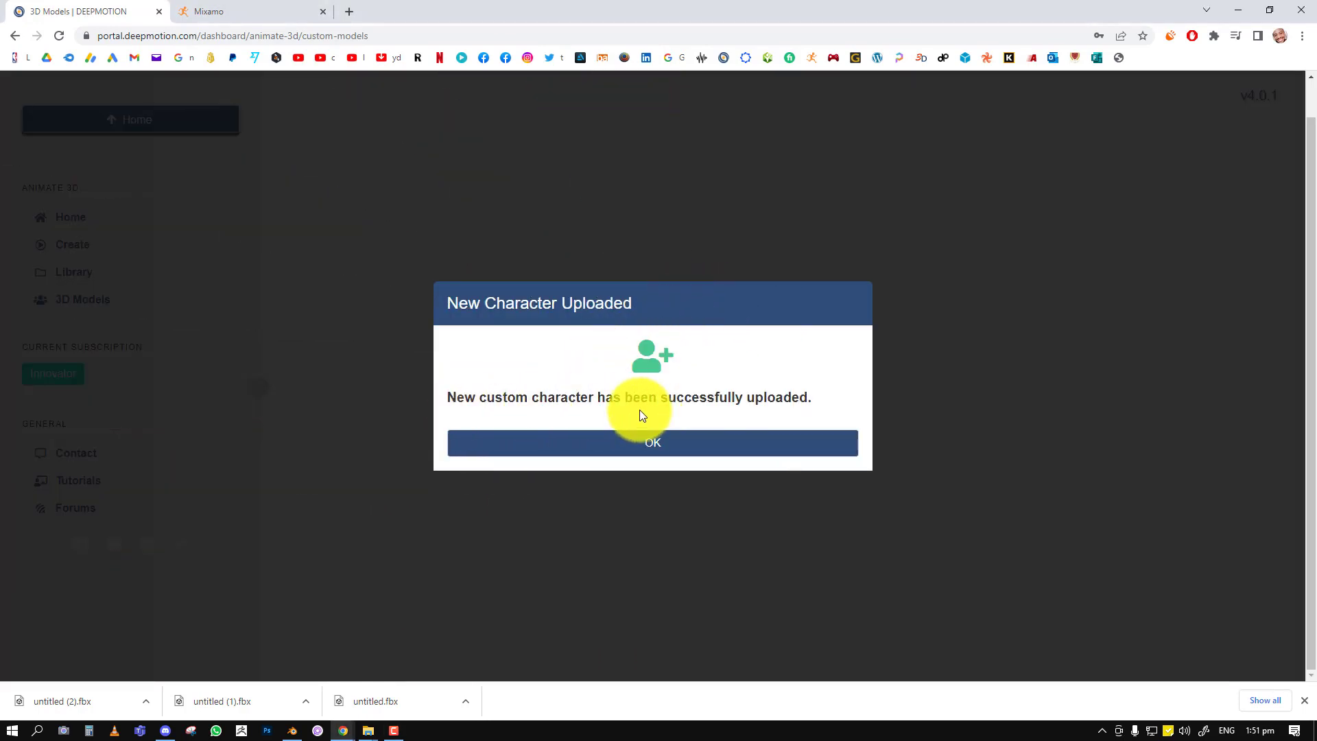
{"action": "mouse_move", "coordinate": [708, 395]}
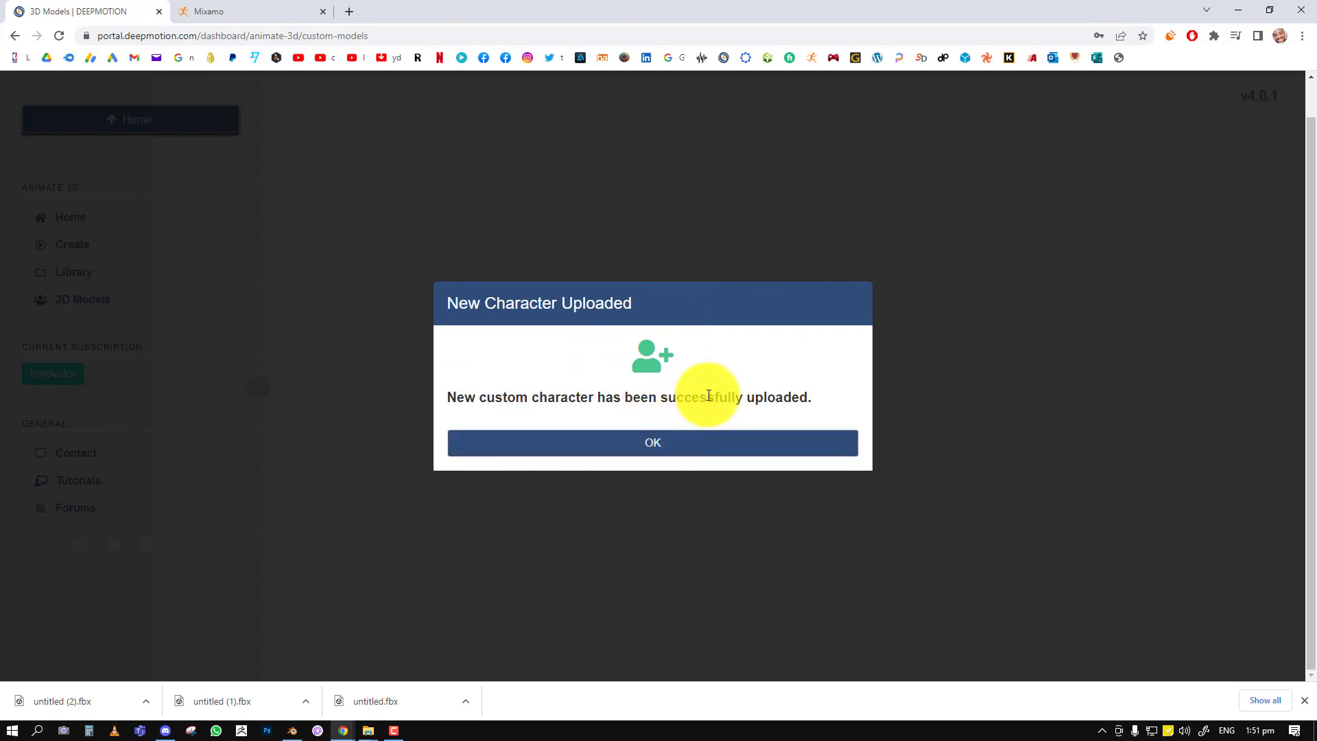
{"action": "left_click", "coordinate": [652, 443]}
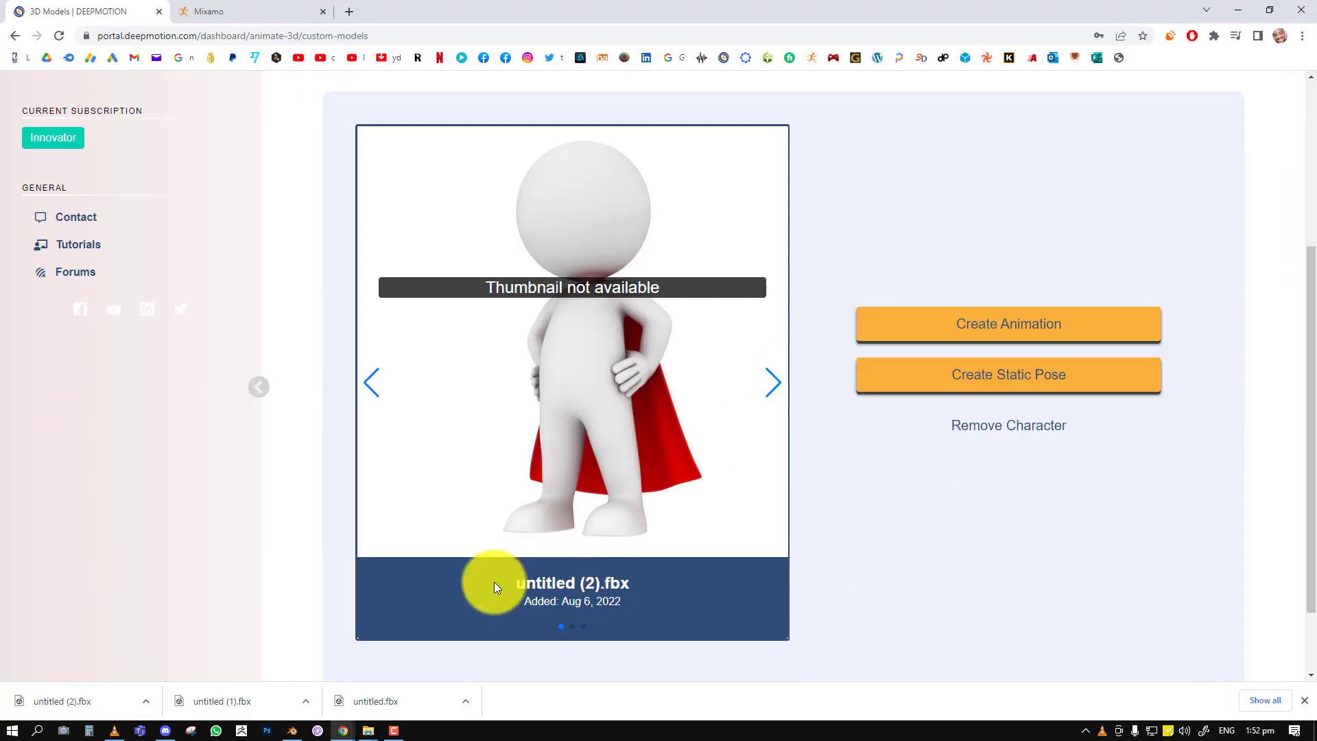
{"action": "mouse_move", "coordinate": [1008, 324]}
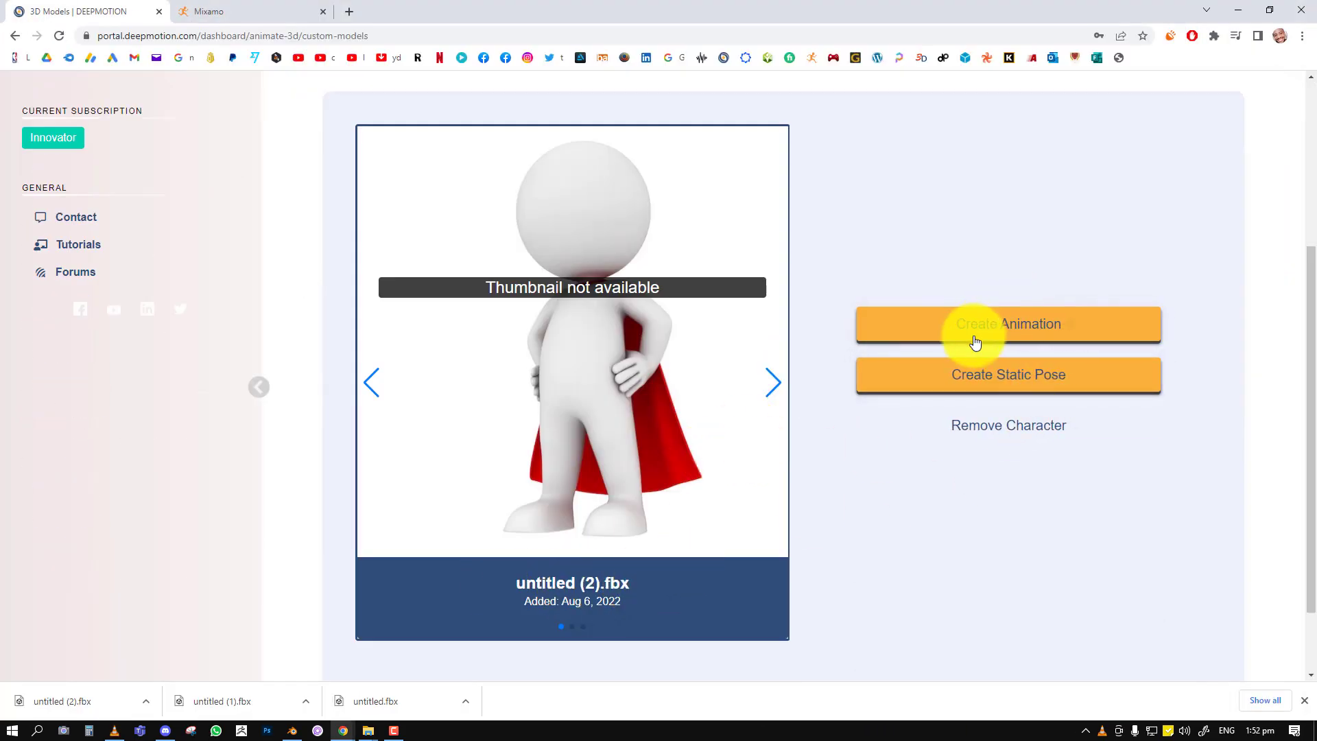
Start a new animation with the uploaded character and load Untitled.mp4 as the video clip.
{"action": "left_click", "coordinate": [1007, 323]}
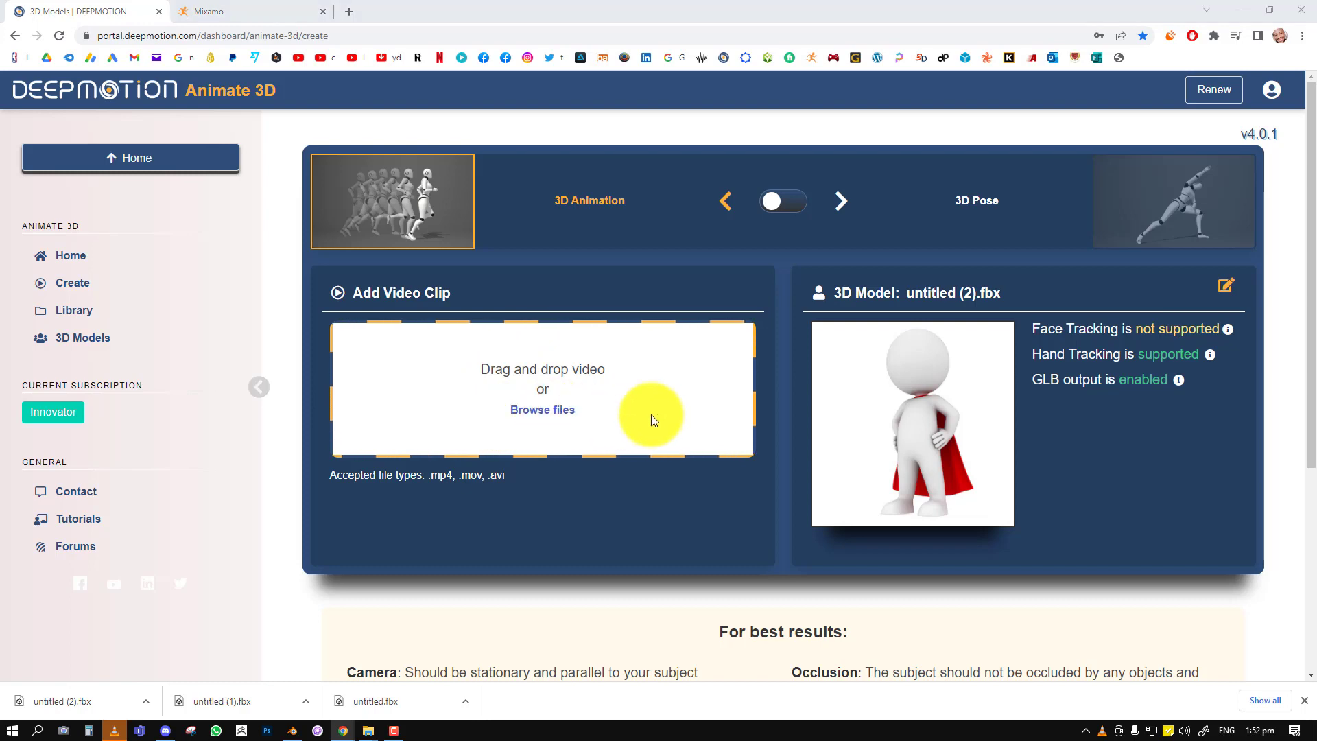
{"action": "left_click", "coordinate": [542, 409]}
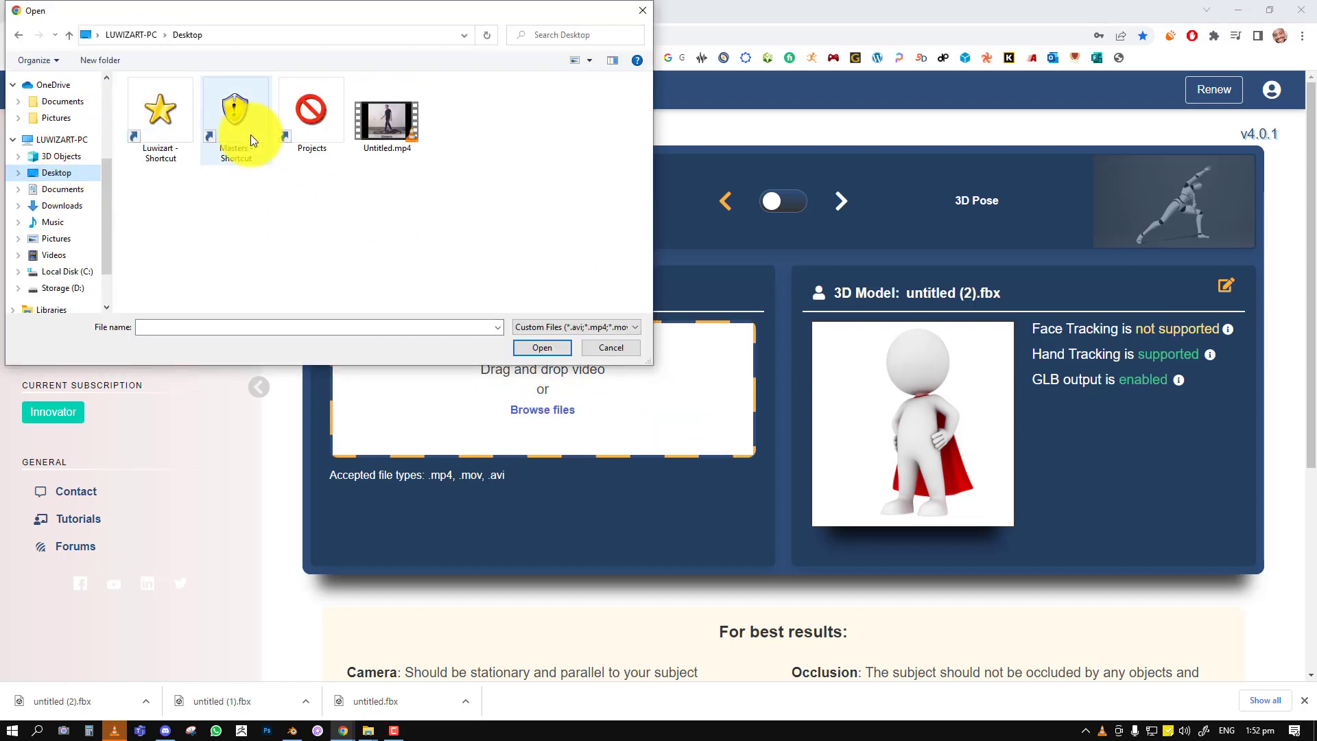
{"action": "left_click", "coordinate": [541, 347]}
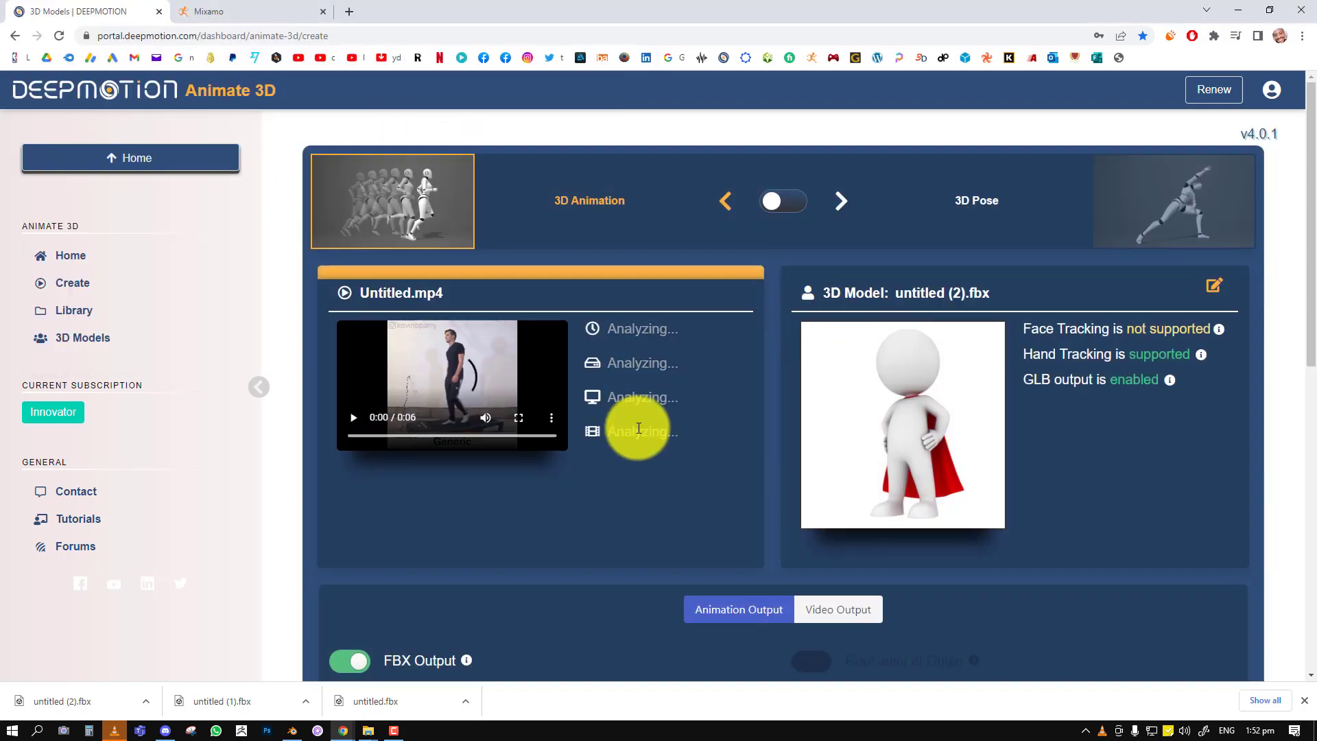
{"action": "scroll", "scroll_direction": "down", "scroll_amount": 3}
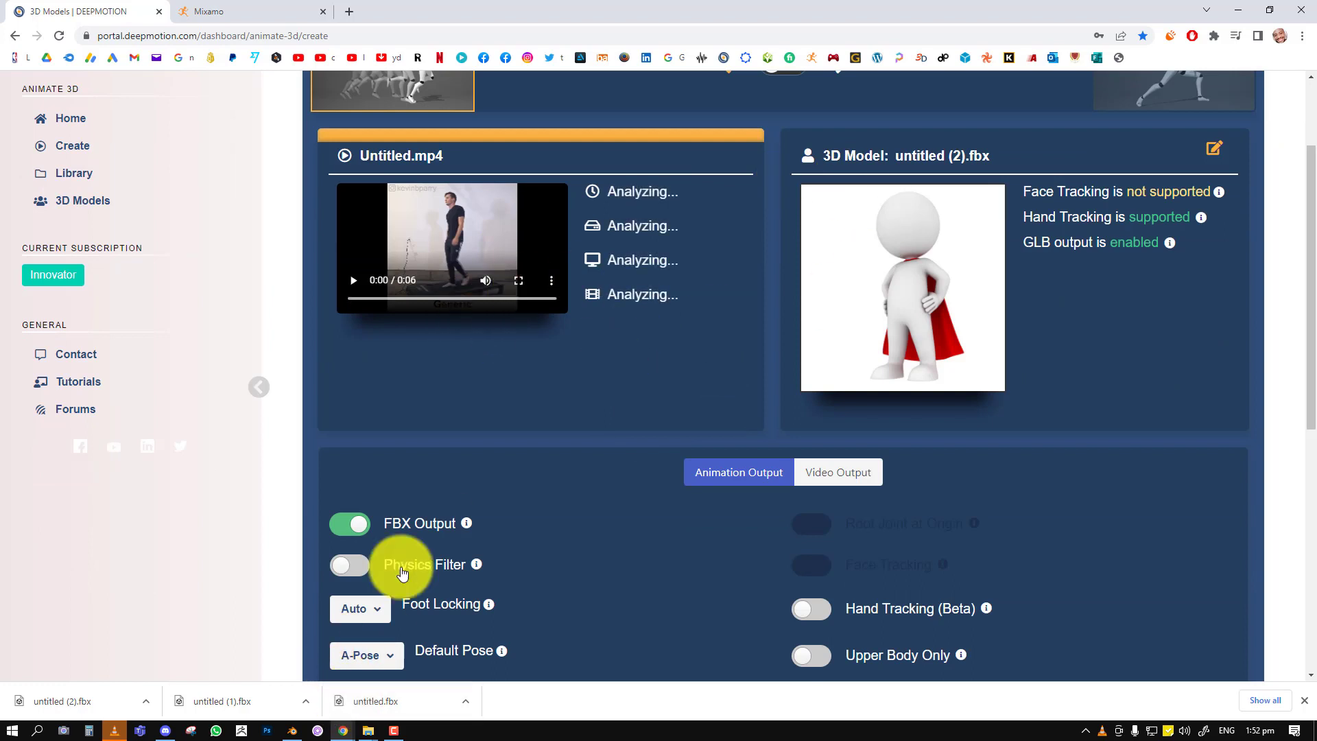
{"action": "mouse_move", "coordinate": [635, 232]}
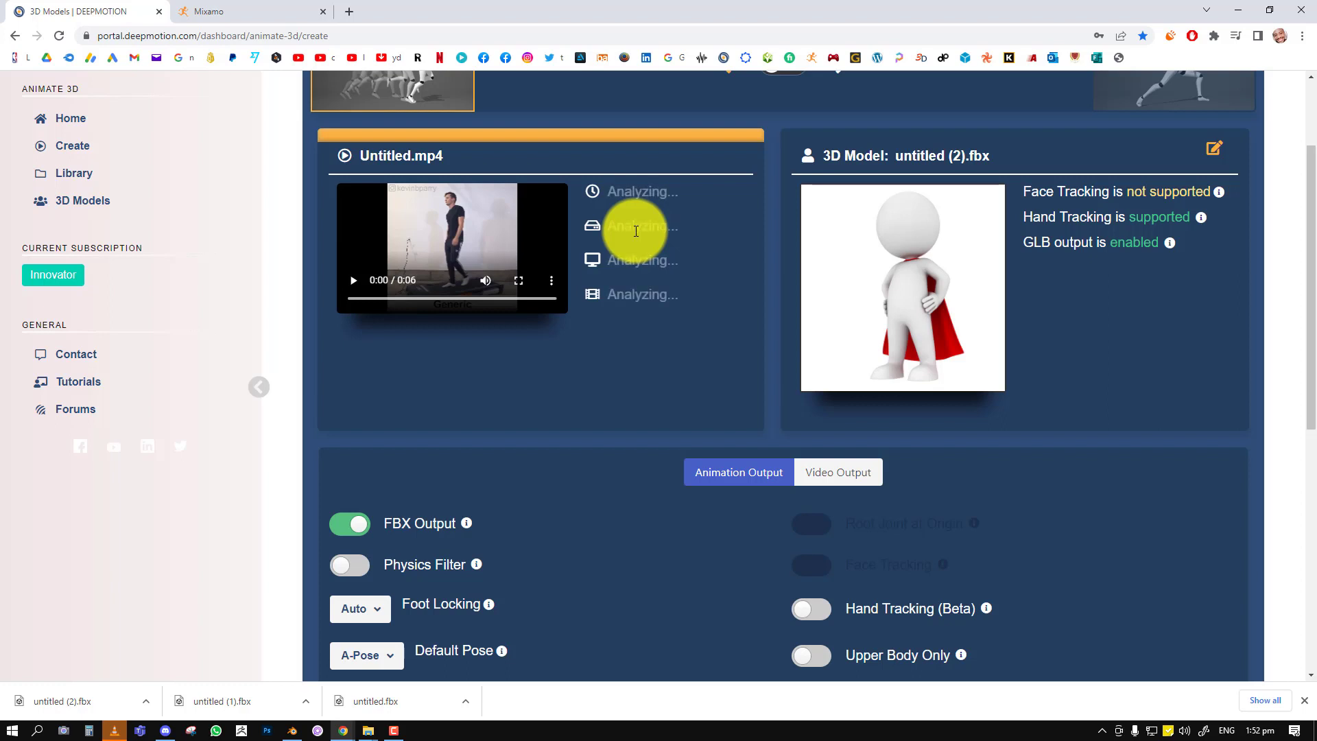
{"action": "mouse_move", "coordinate": [1052, 418]}
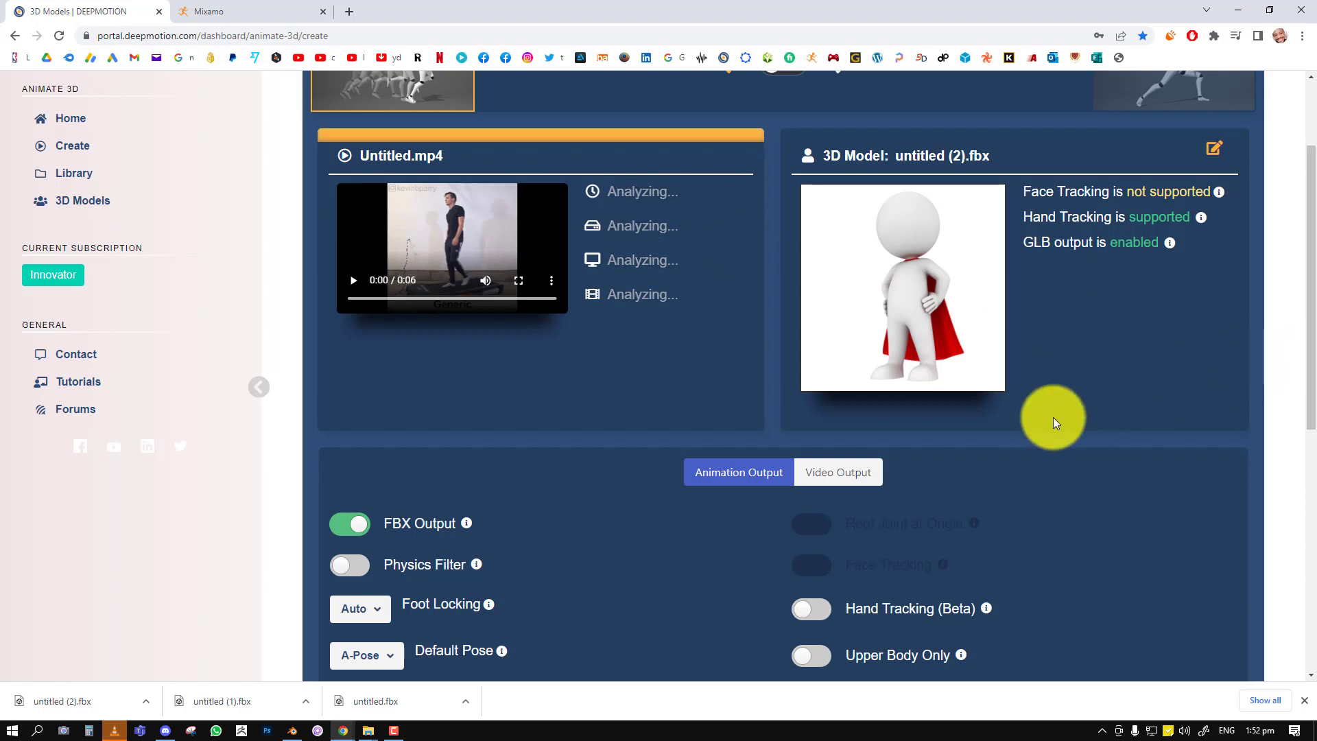
{"action": "mouse_move", "coordinate": [580, 272]}
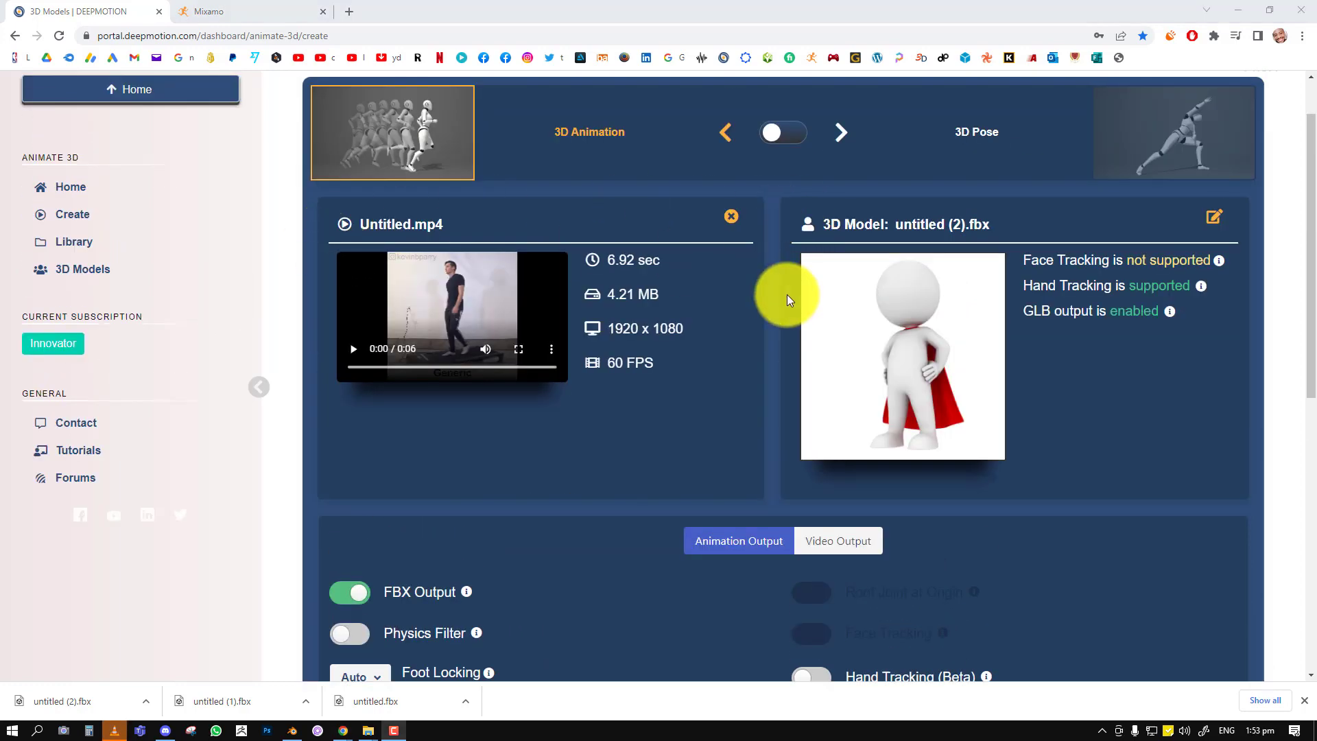
Create the animation from Untitled.mp4 and confirm it with Start Job.
{"action": "scroll", "scroll_direction": "down", "scroll_amount": 3}
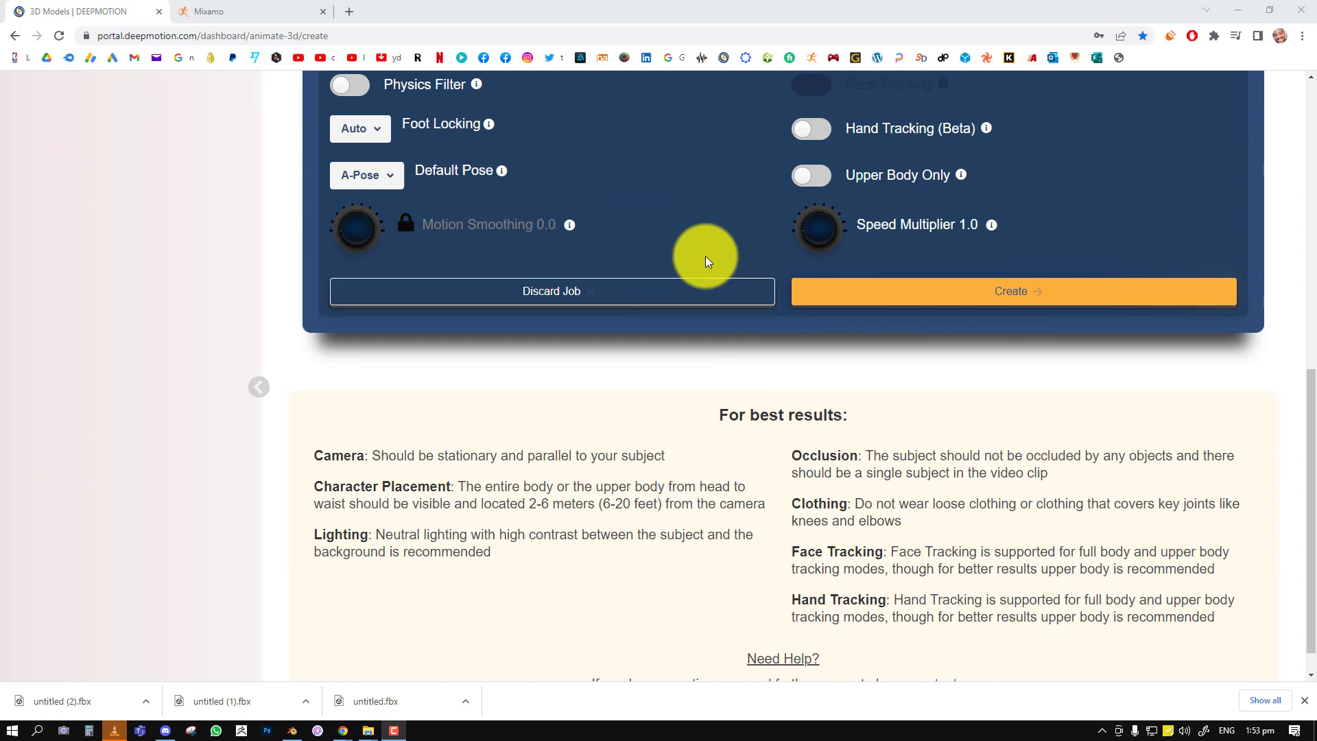
{"action": "left_click", "coordinate": [1012, 291]}
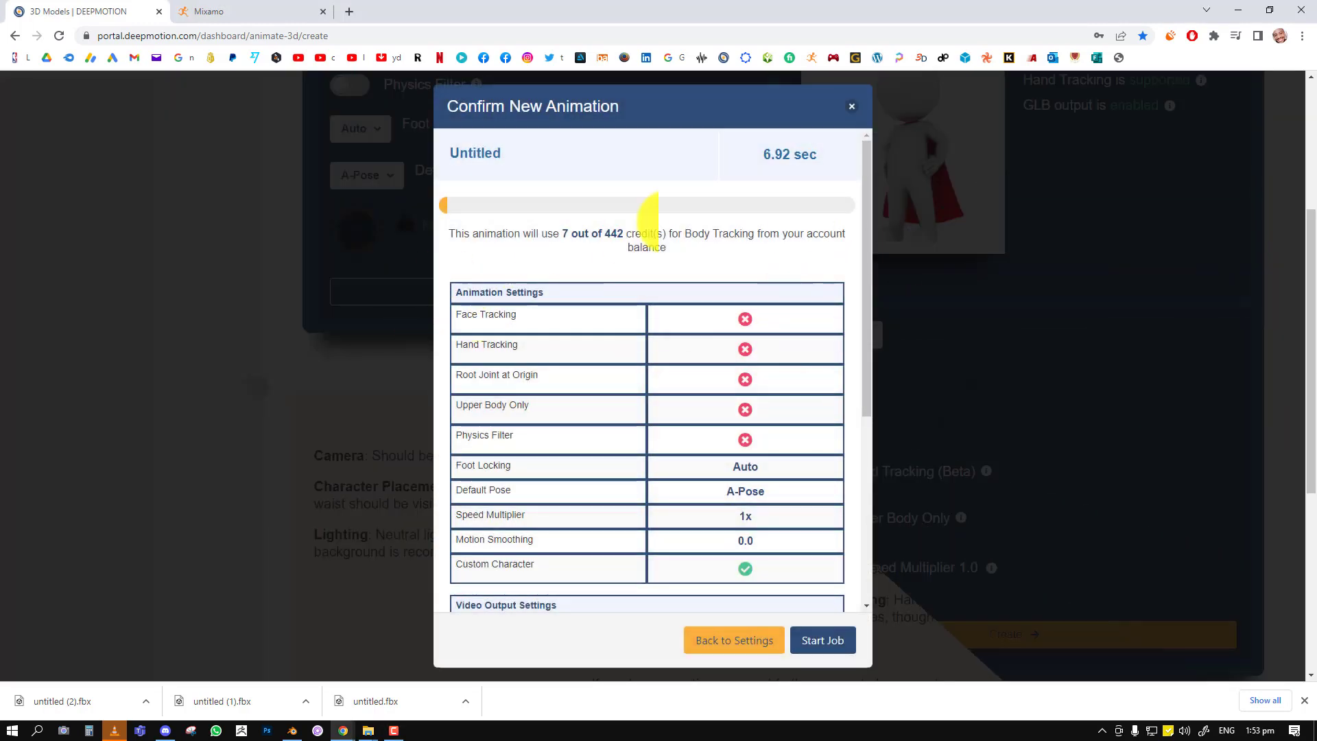
{"action": "left_click", "coordinate": [822, 640]}
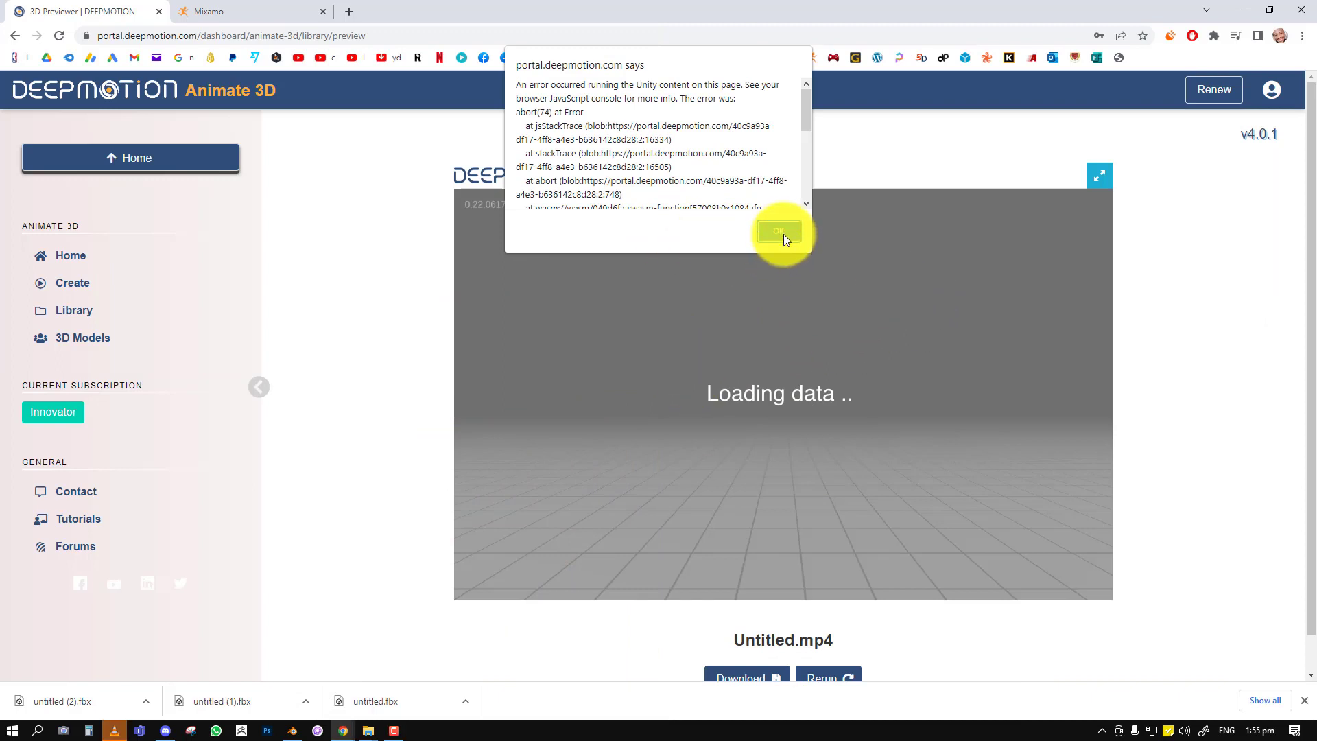
{"action": "mouse_move", "coordinate": [672, 229]}
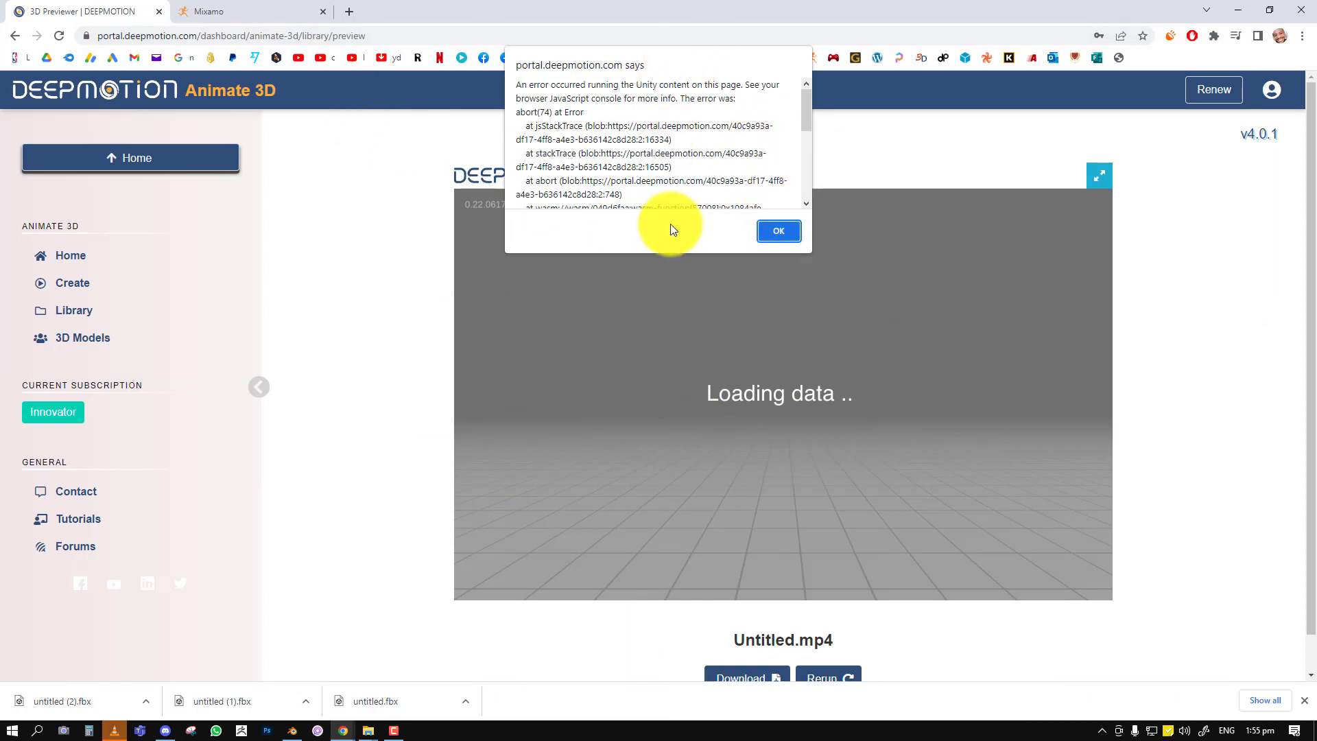
Dismiss the Unity and connection errors and preview the newest animation from the Library.
{"action": "left_click", "coordinate": [778, 231]}
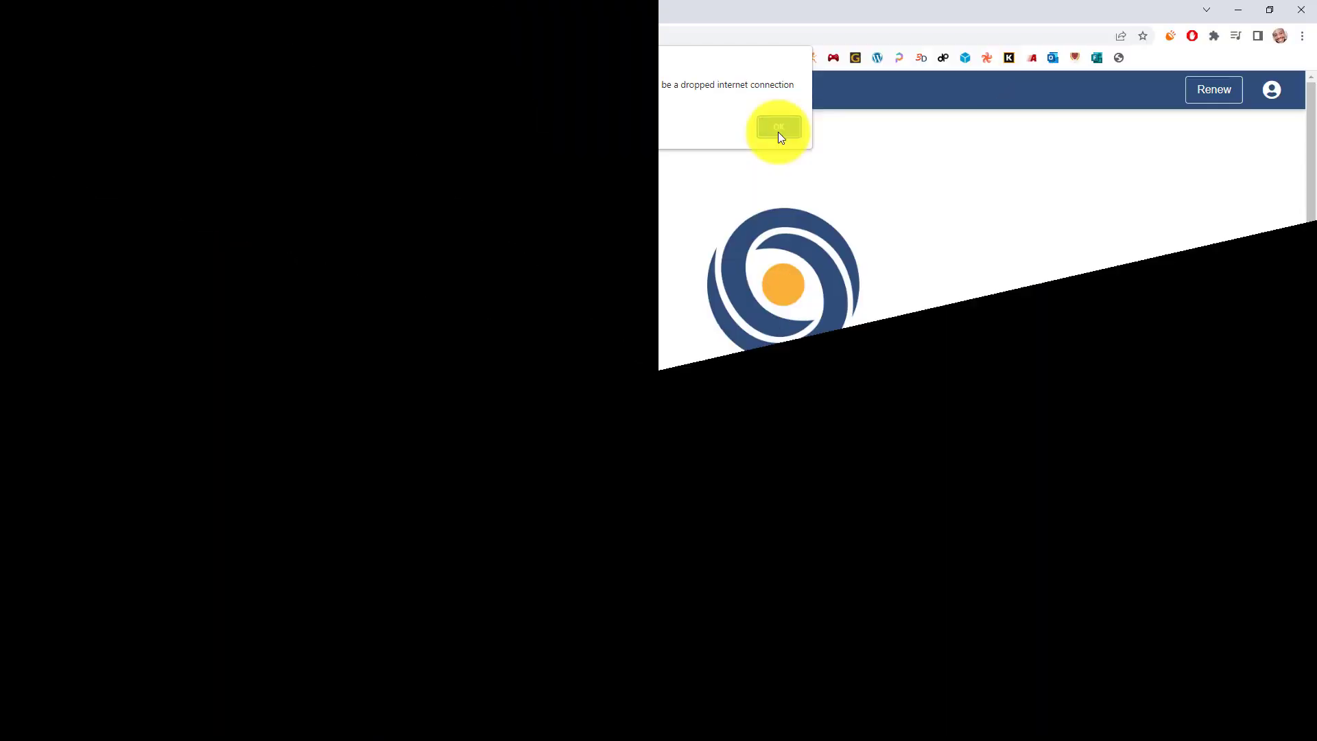
{"action": "left_click", "coordinate": [776, 126]}
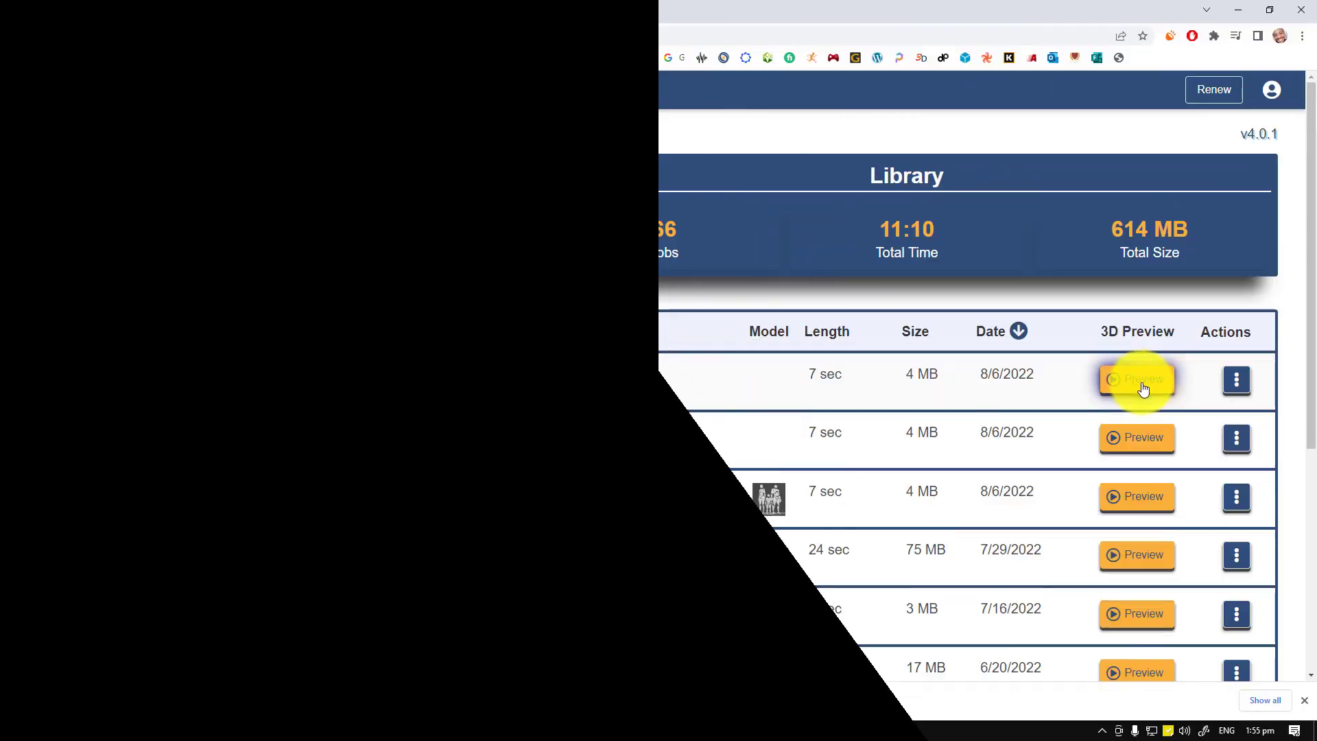
{"action": "left_click", "coordinate": [1136, 379]}
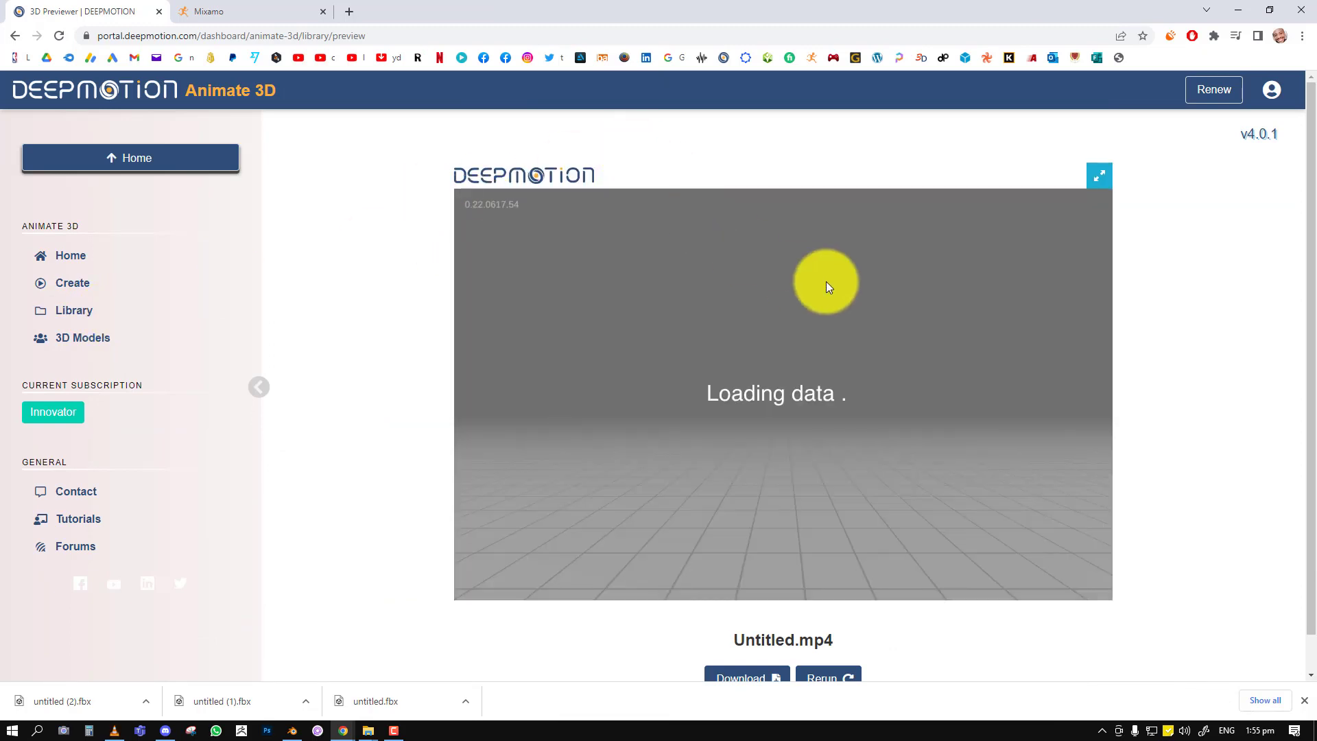
{"action": "mouse_move", "coordinate": [838, 124]}
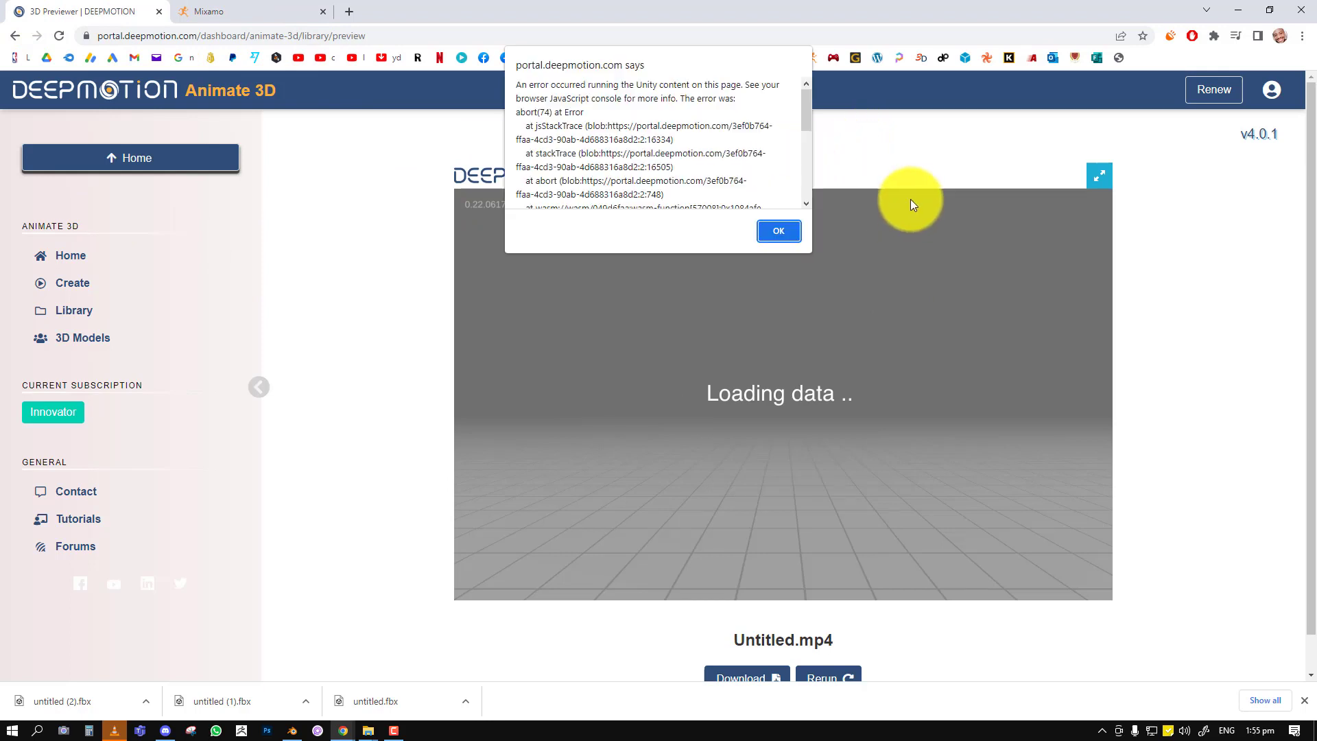
Dismiss the loading error and download the Untitled animation as FBX.
{"action": "left_click", "coordinate": [777, 231]}
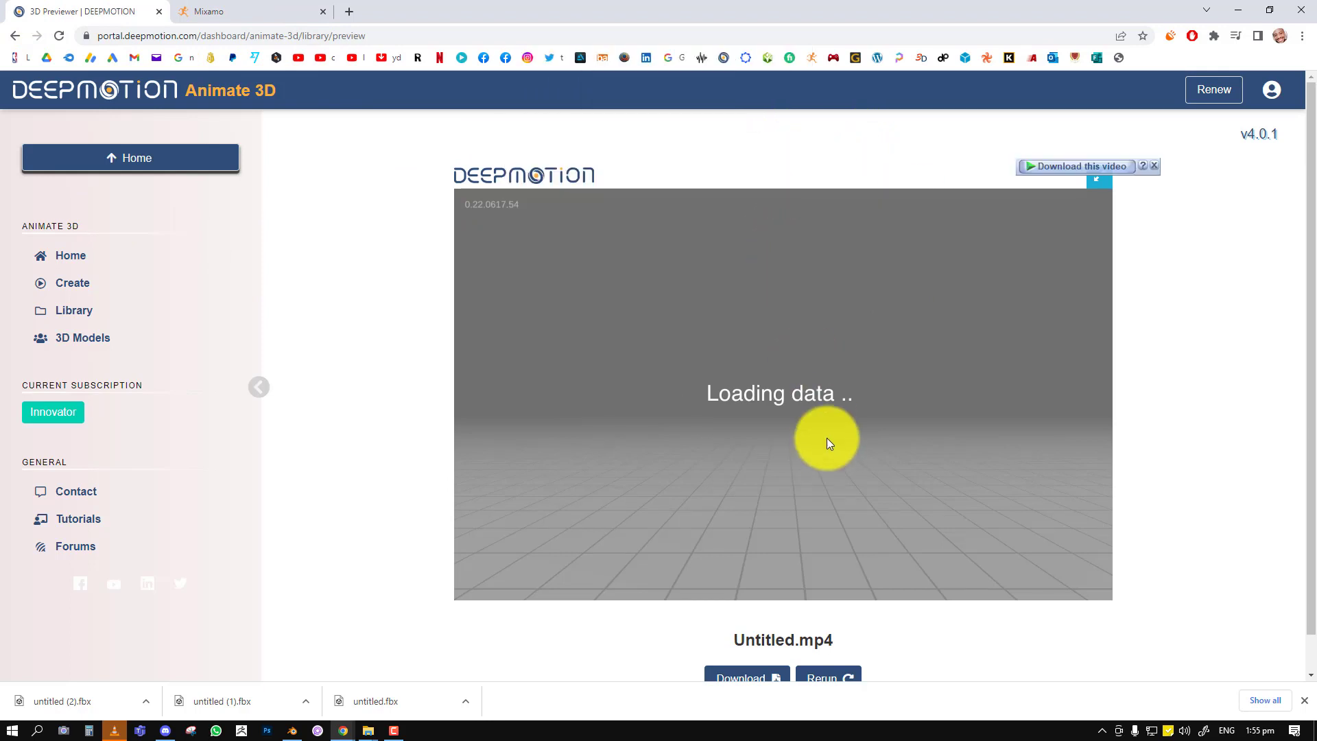
{"action": "left_click", "coordinate": [740, 677]}
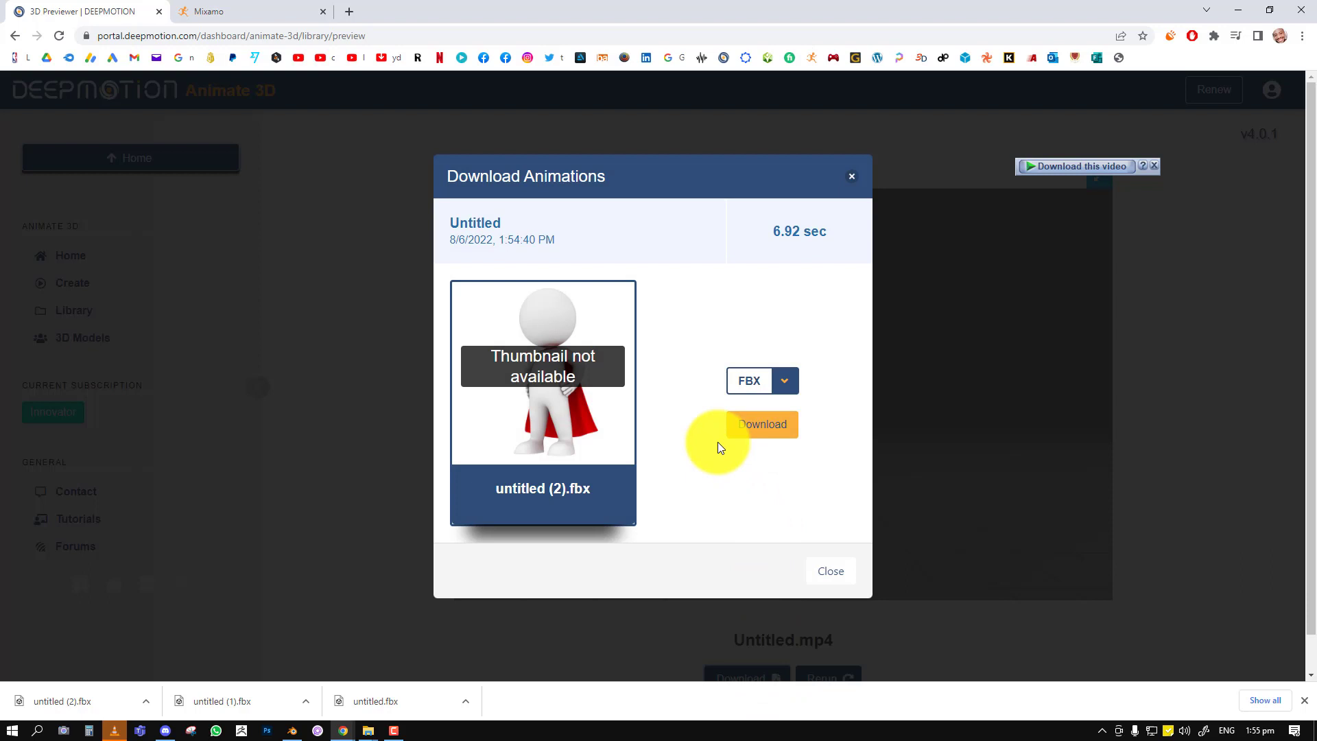
{"action": "mouse_move", "coordinate": [801, 377]}
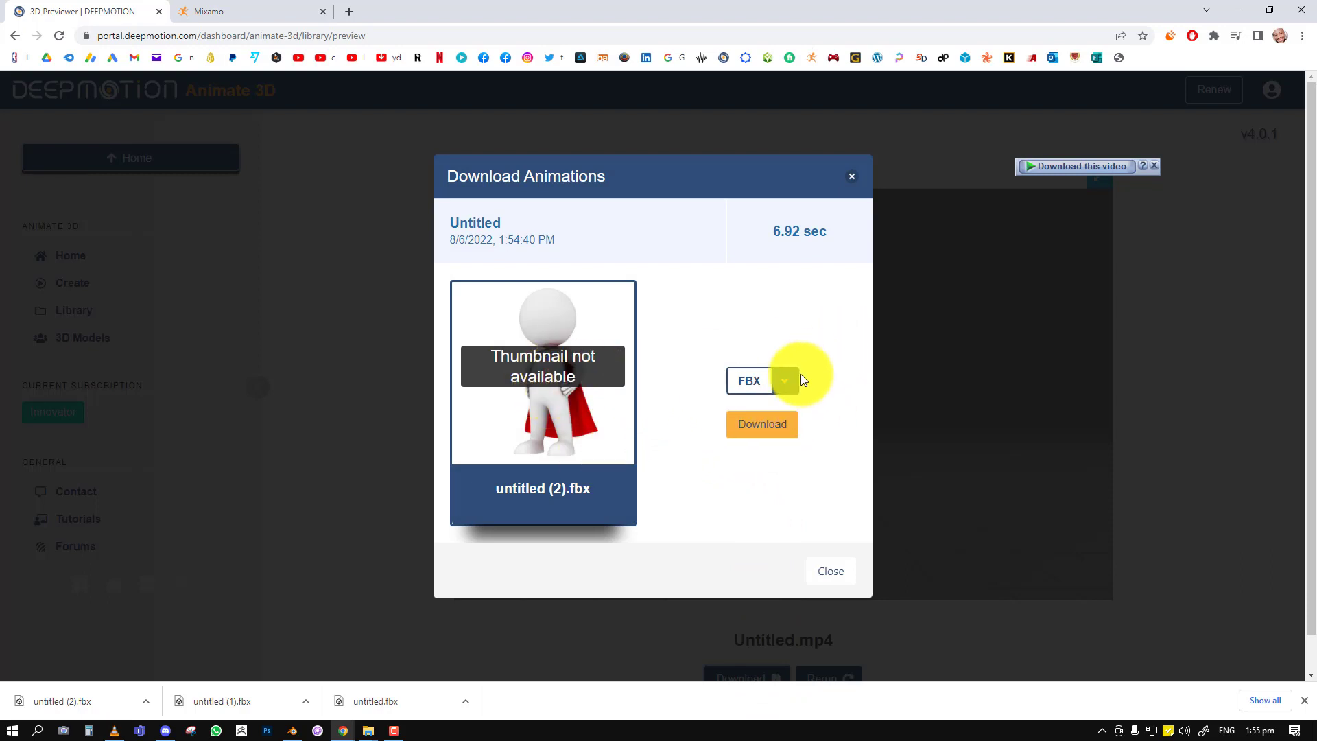
{"action": "left_click", "coordinate": [761, 424]}
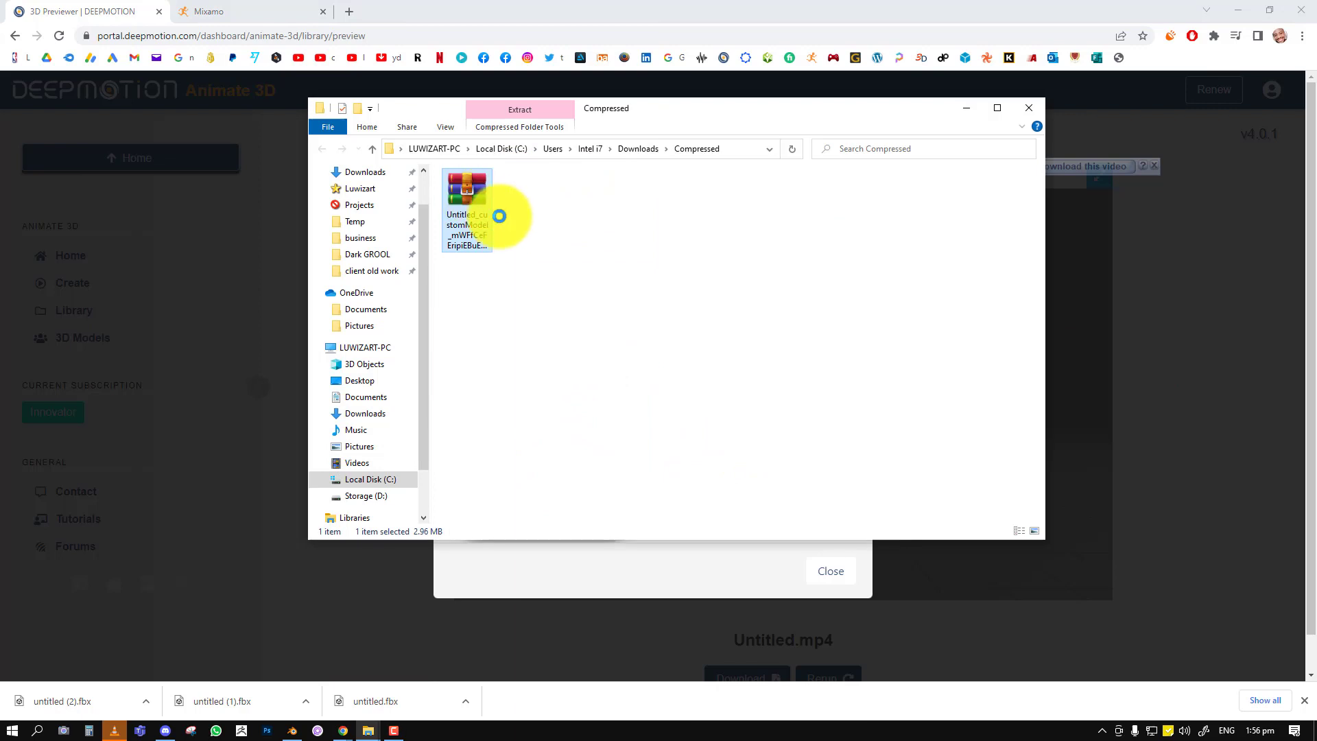
{"action": "mouse_move", "coordinate": [616, 207]}
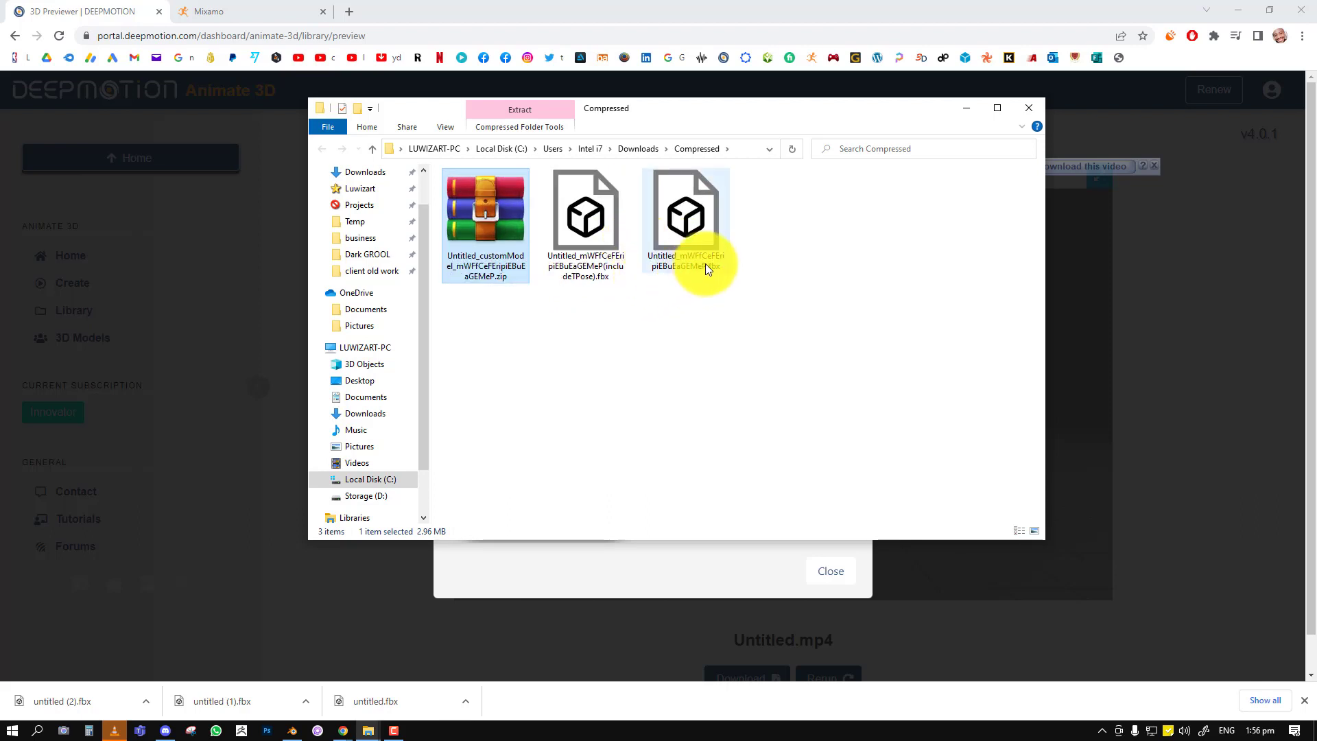
Select the extracted FBX file without the T-pose suffix.
{"action": "left_click", "coordinate": [586, 214]}
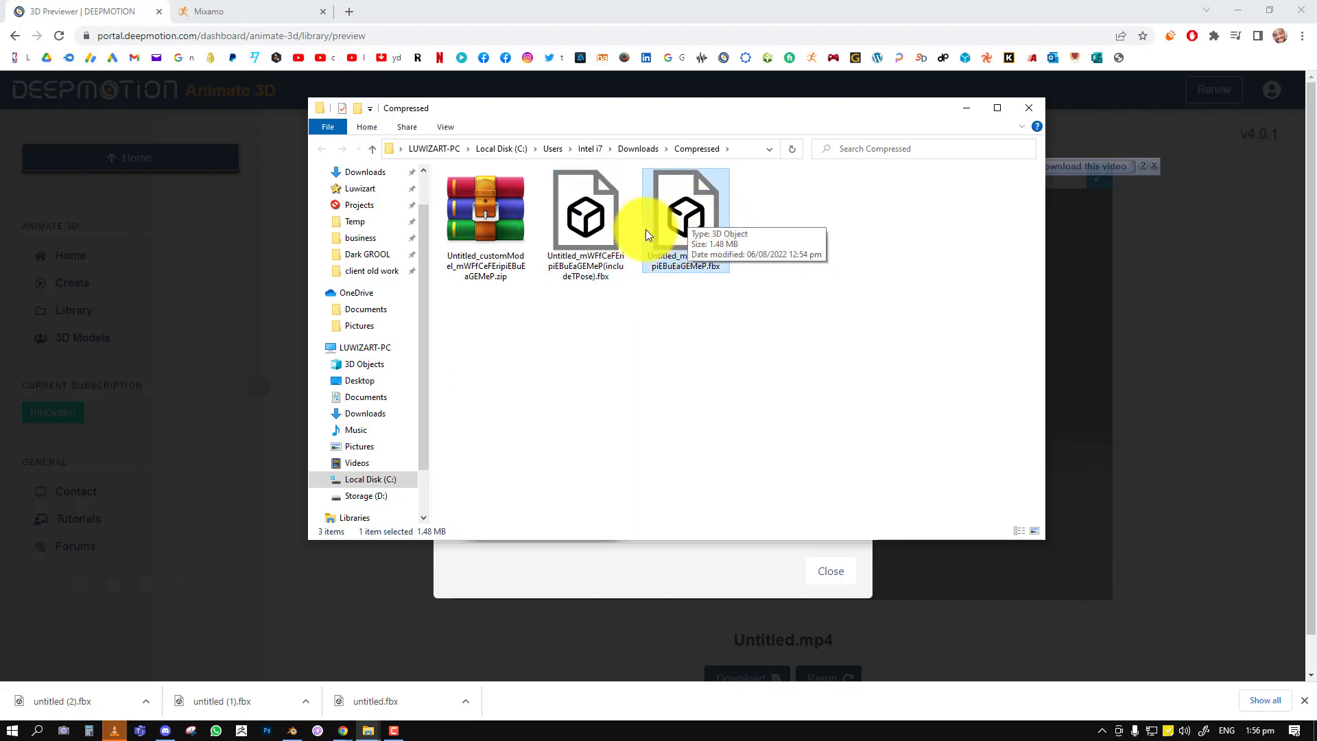
{"action": "left_click", "coordinate": [585, 212]}
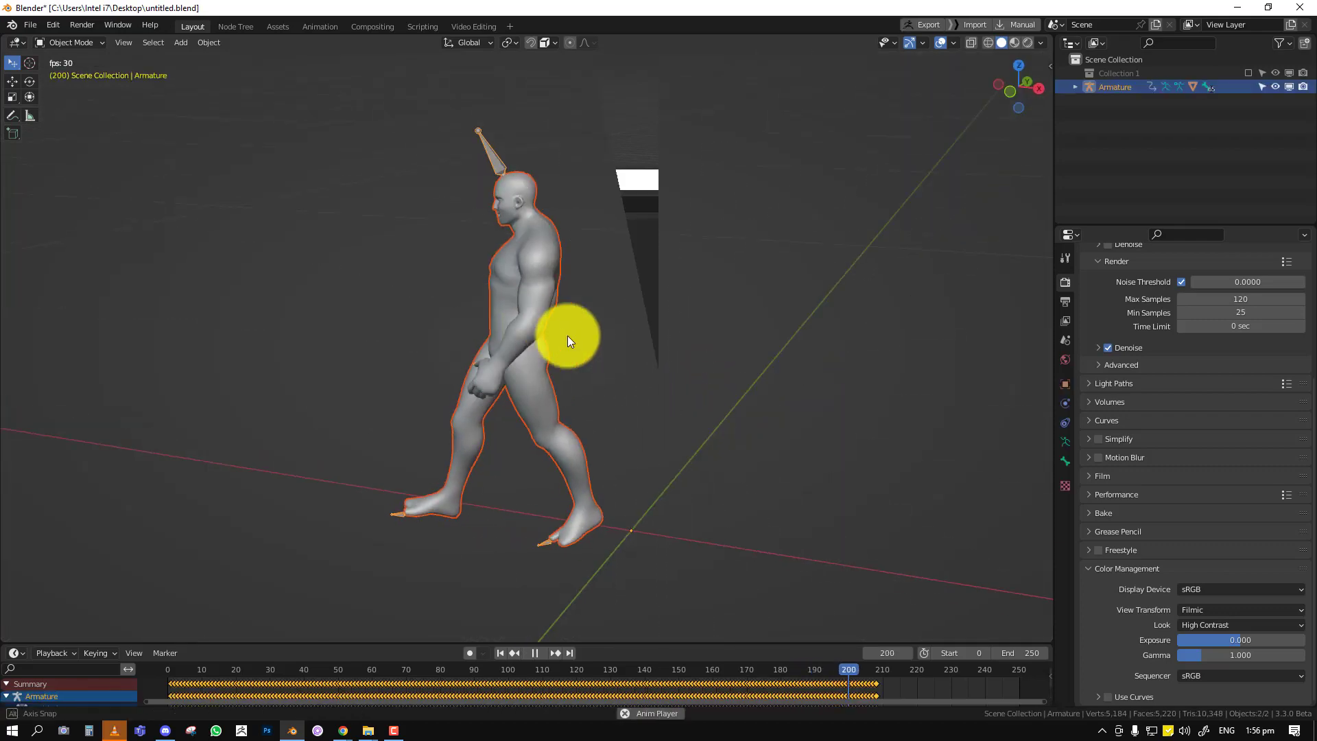
Move the playhead to frame 208 and set the scene End frame to 208.
{"action": "left_click", "coordinate": [875, 670]}
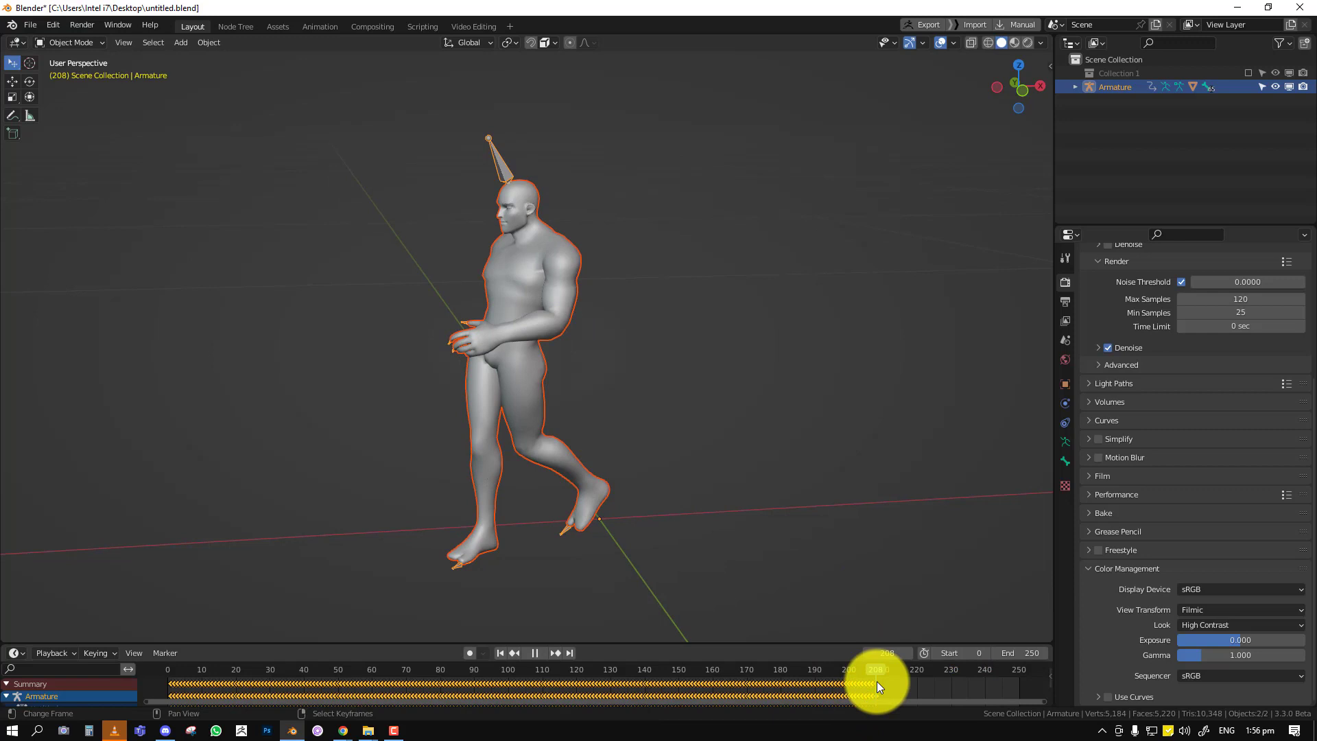
{"action": "left_click", "coordinate": [535, 652]}
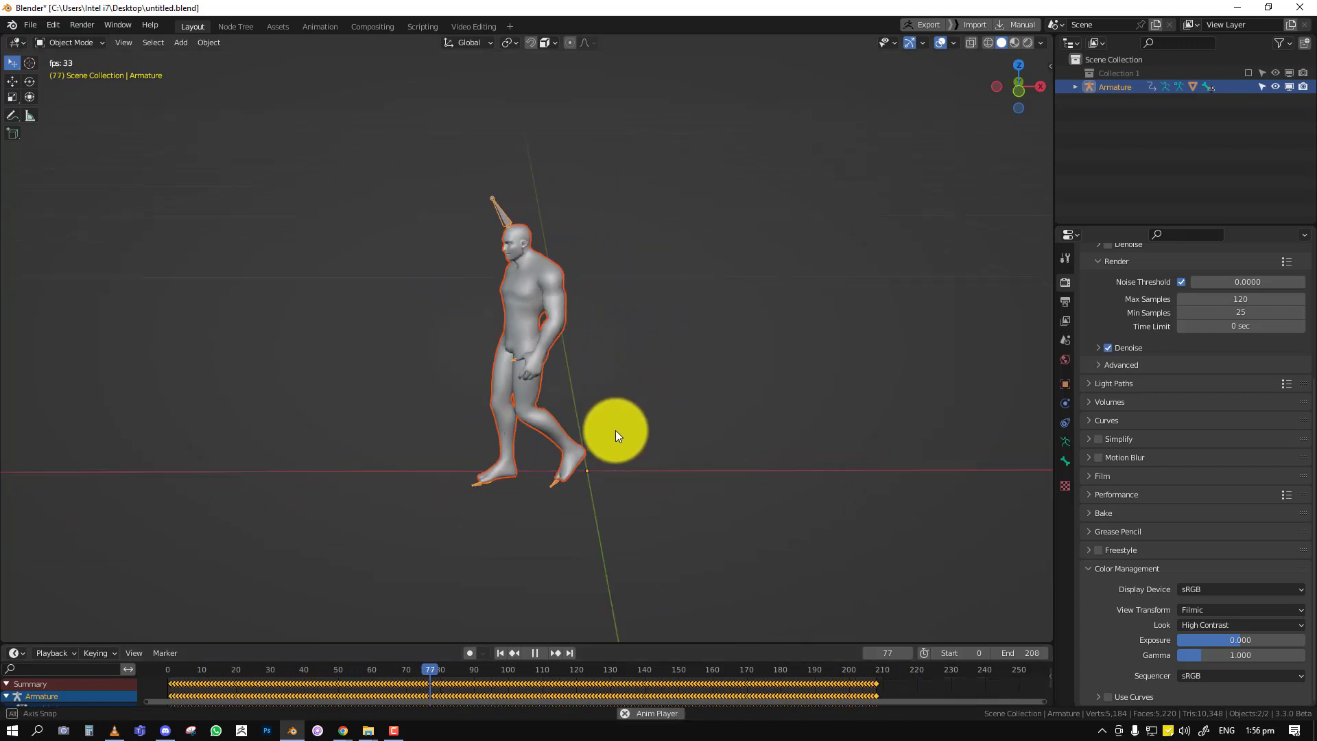
{"action": "left_click", "coordinate": [542, 652]}
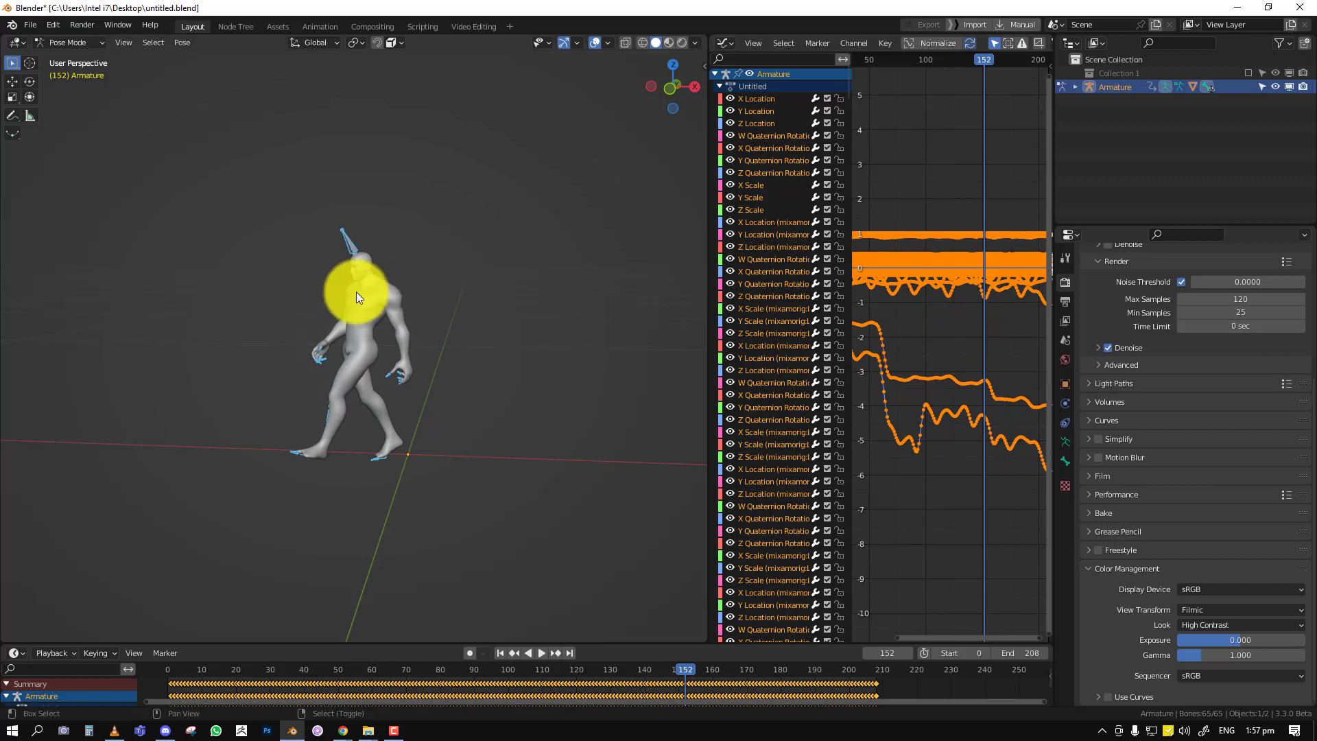
Play the walk animation while the Graph Editor shows the armature's F-curves.
{"action": "left_click", "coordinate": [542, 652]}
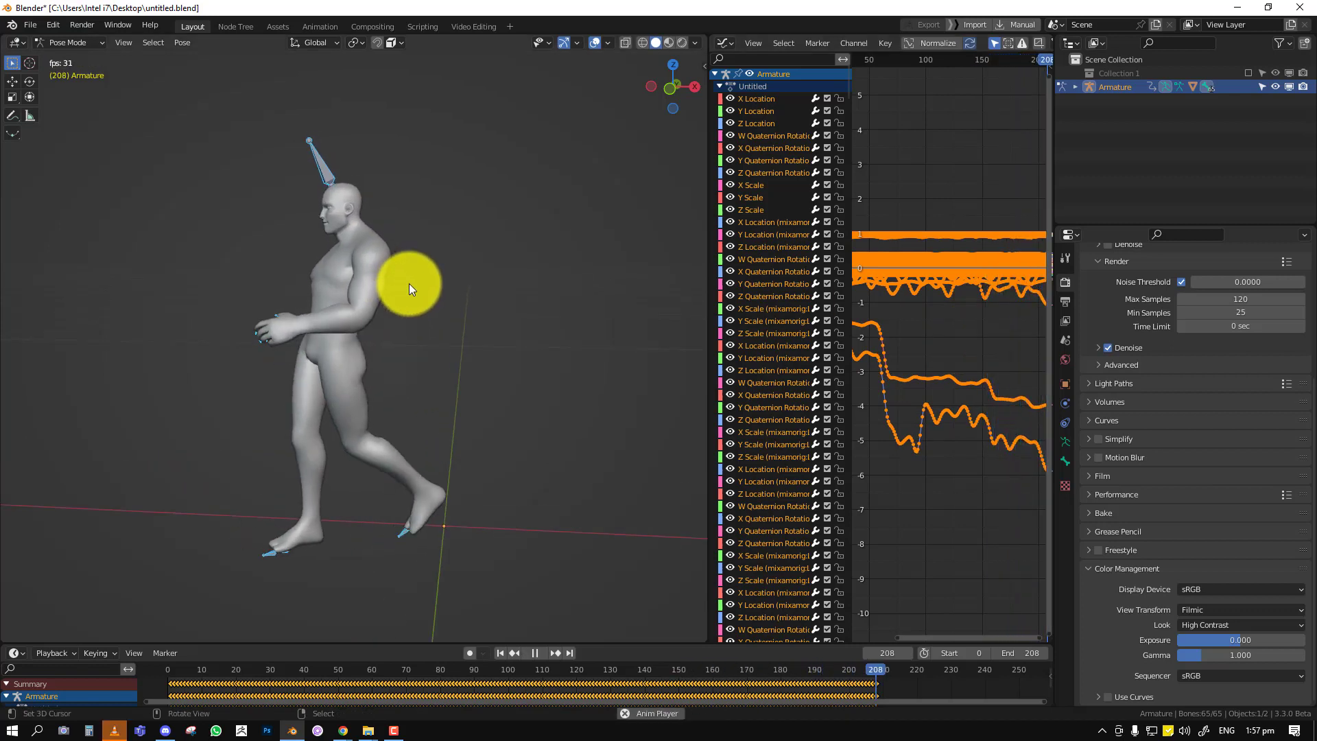
{"action": "left_click", "coordinate": [368, 669]}
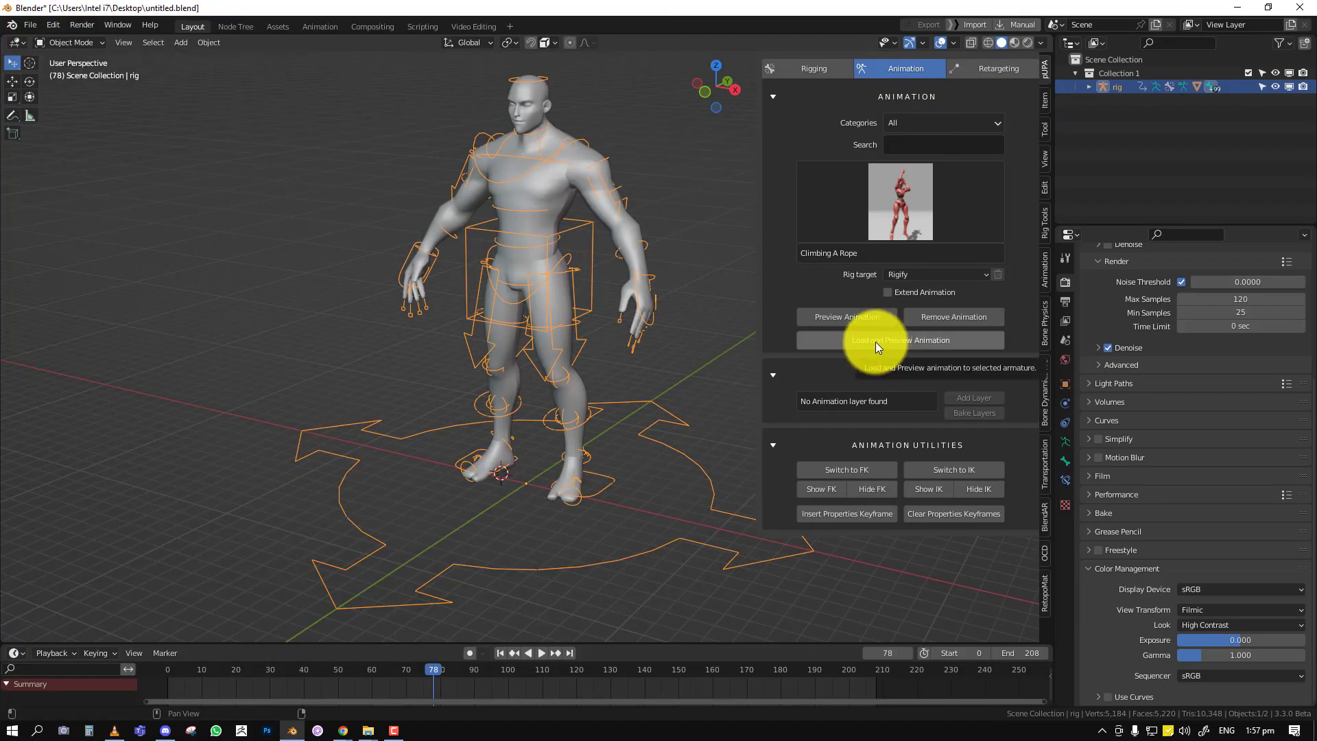
Load the Untitled FBX onto the rig and turn off stay-in-place along Y.
{"action": "left_click", "coordinate": [898, 340]}
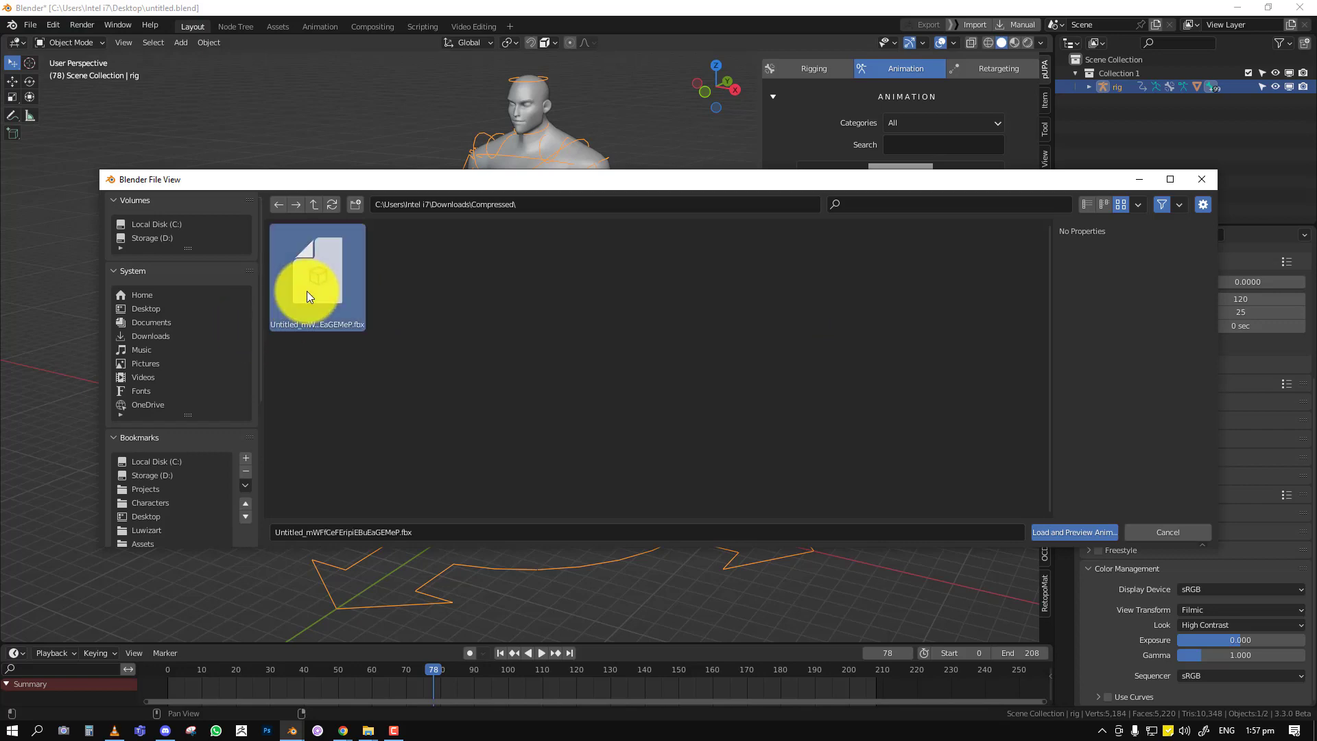
{"action": "left_click", "coordinate": [1073, 532]}
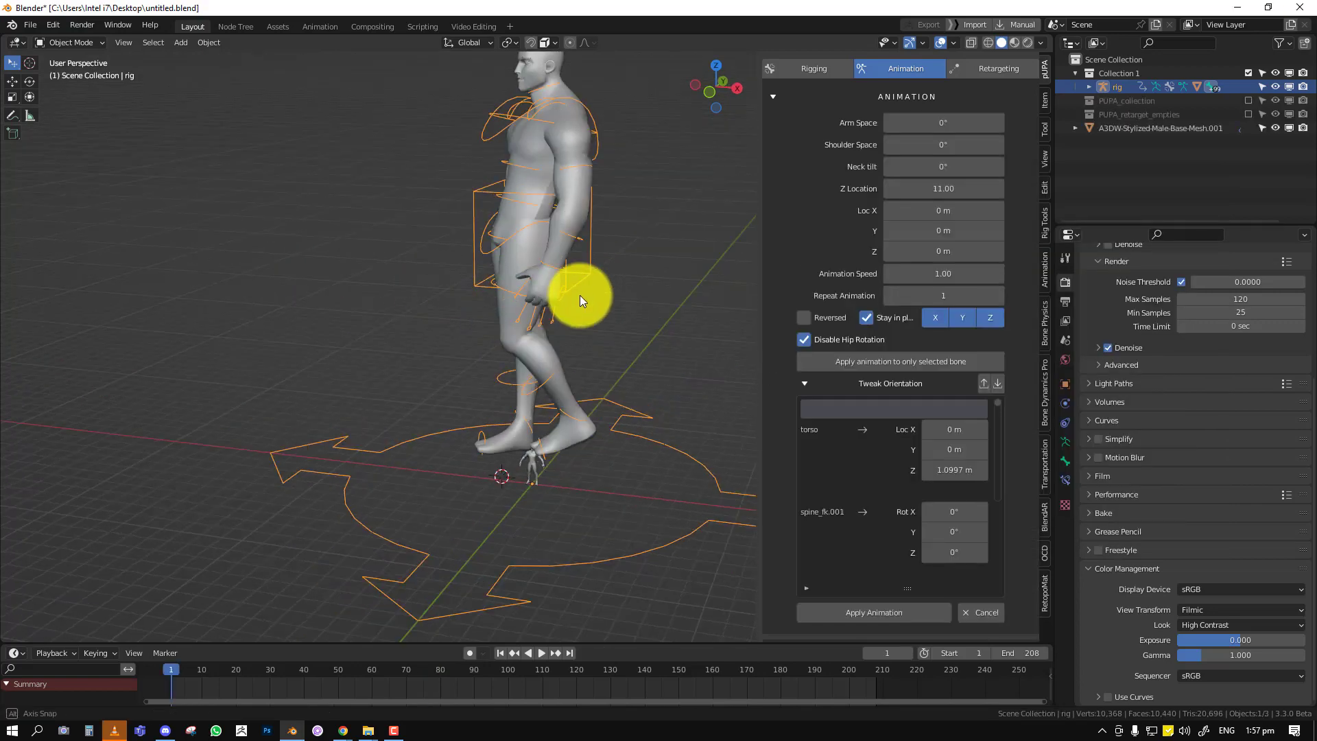
{"action": "left_click", "coordinate": [542, 652]}
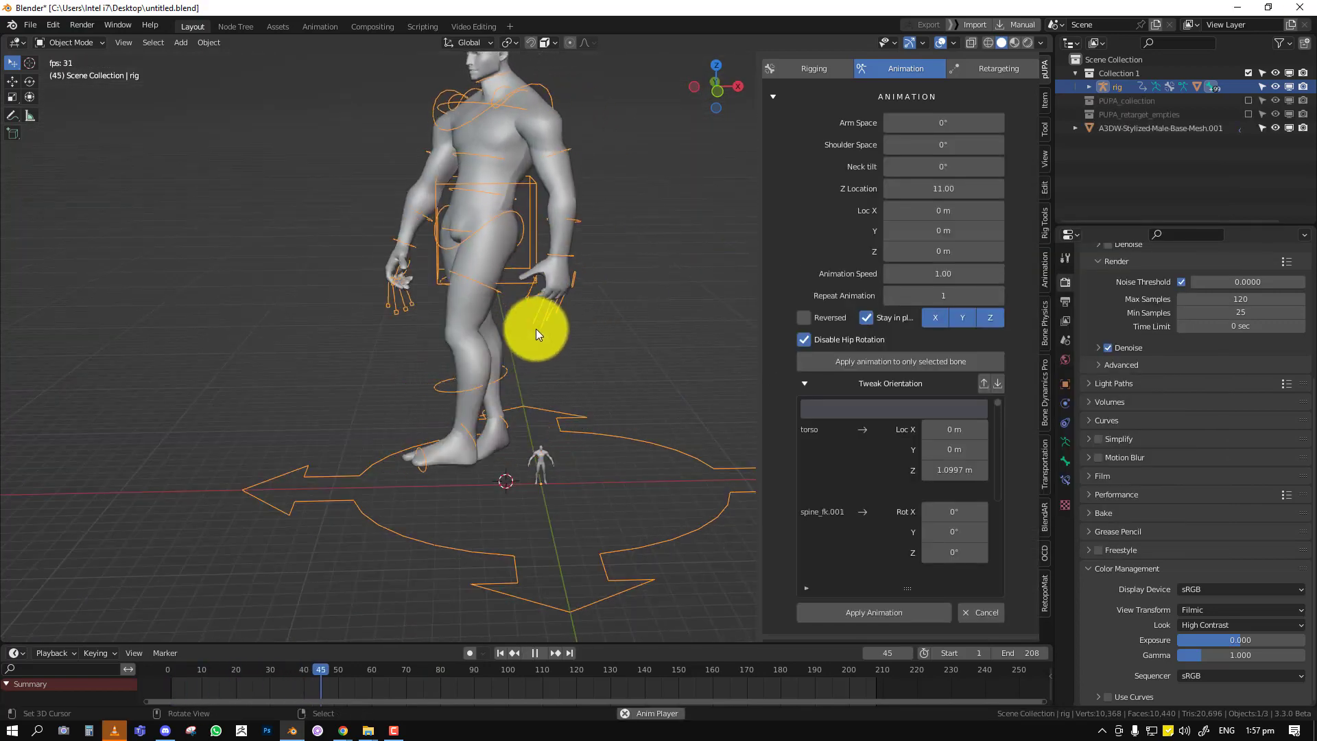
{"action": "left_click", "coordinate": [534, 652]}
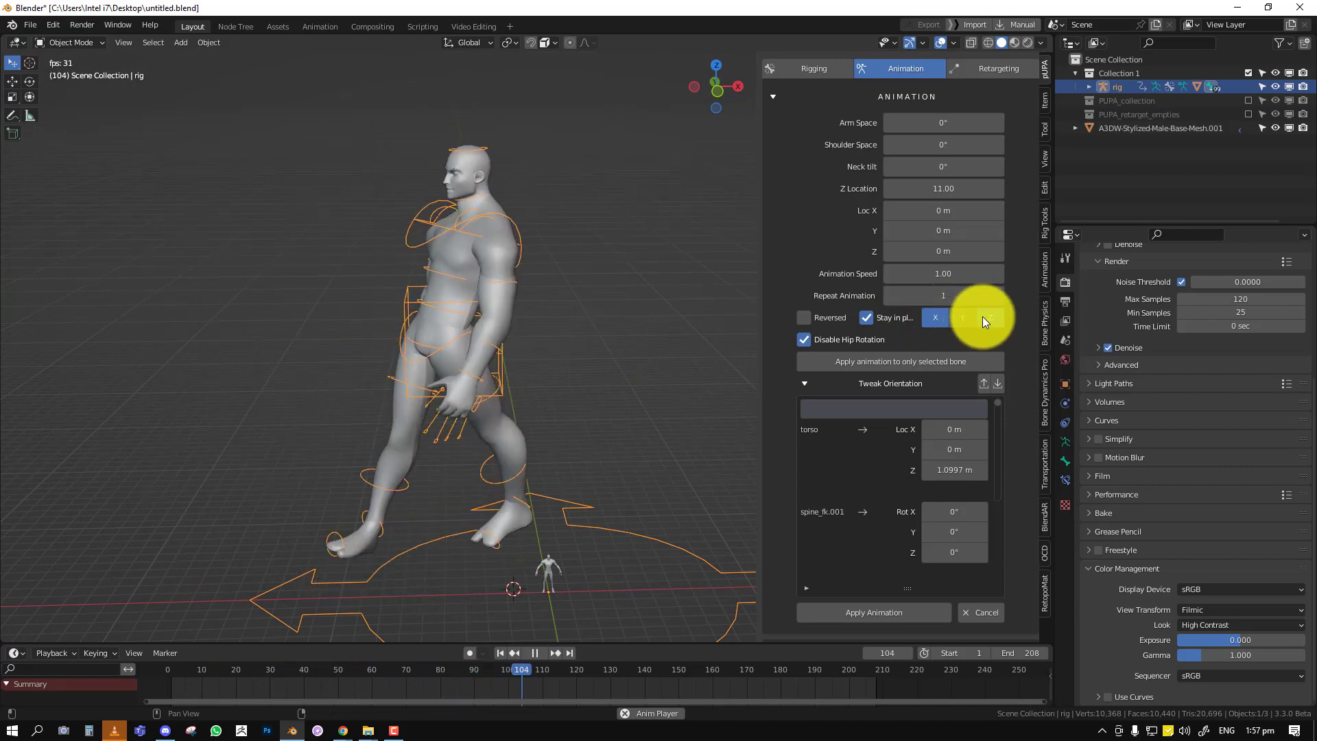